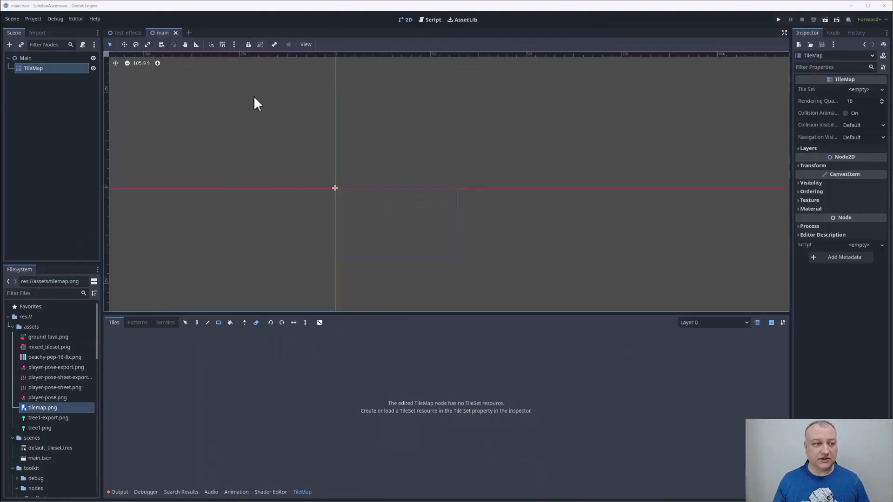
mouse_move(460, 94)
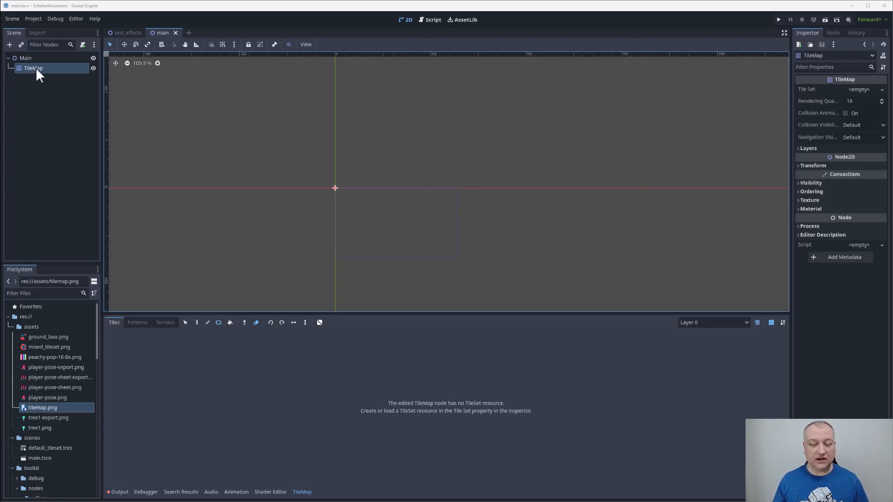
mouse_move(830, 214)
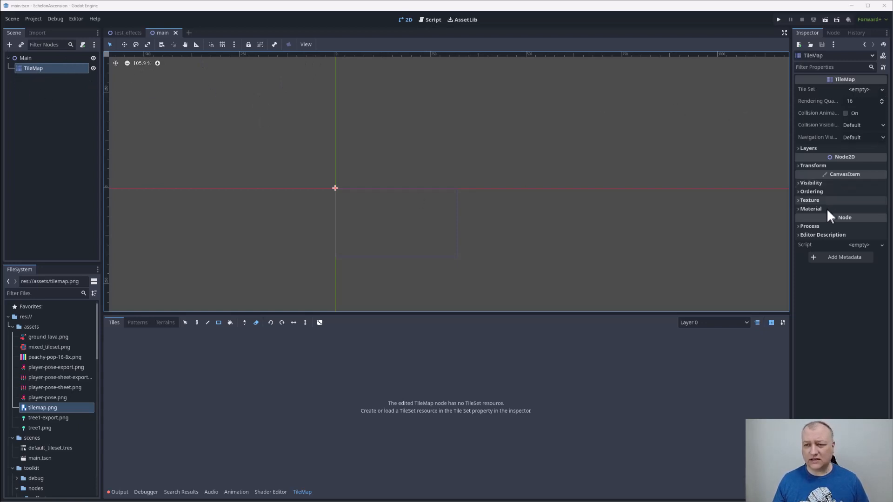
Peek at the TileMap's Layers settings, then list the Tile Set property's assignment options.
left_click(807, 148)
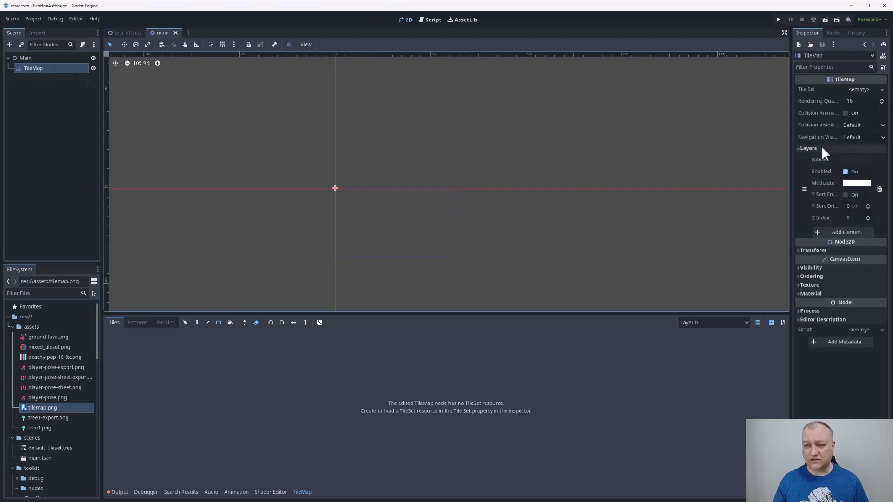
left_click(807, 148)
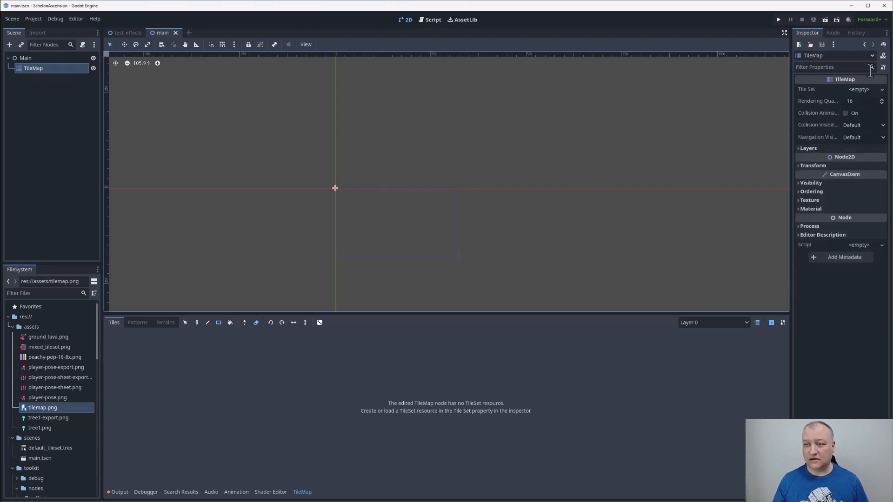
left_click(881, 90)
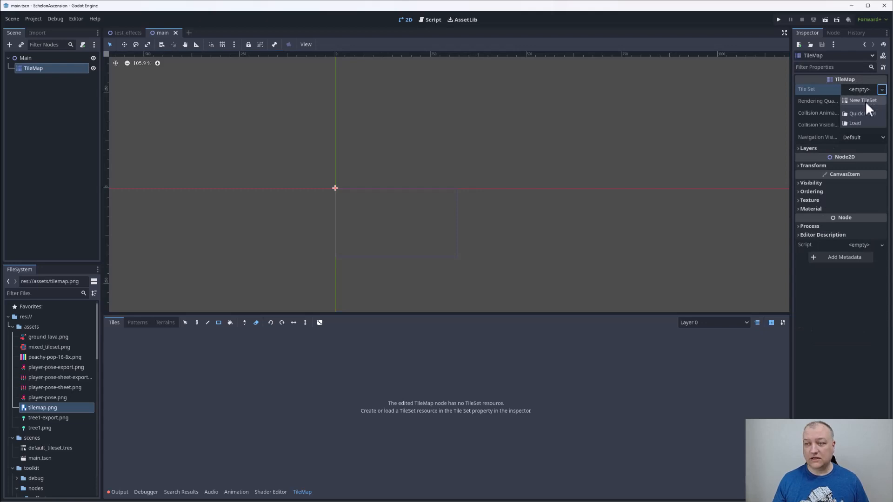
Create a new TileSet on the TileMap with one terrain set holding three terrains.
left_click(864, 100)
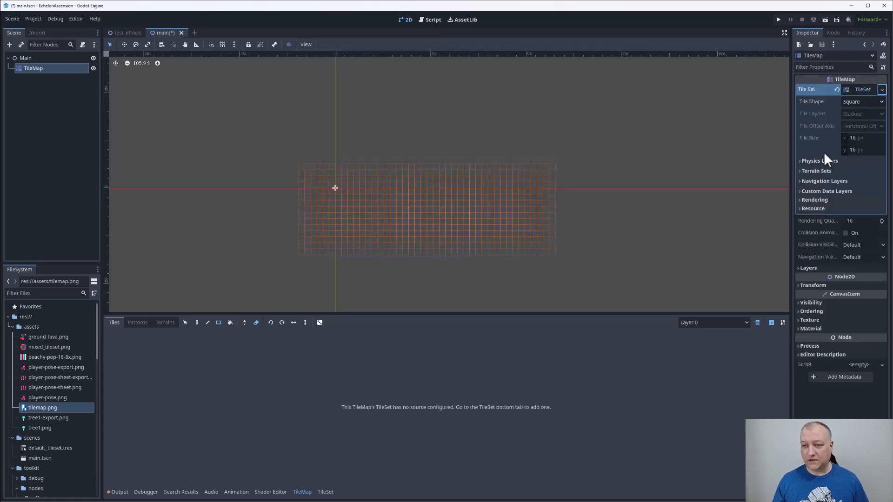
left_click(819, 161)
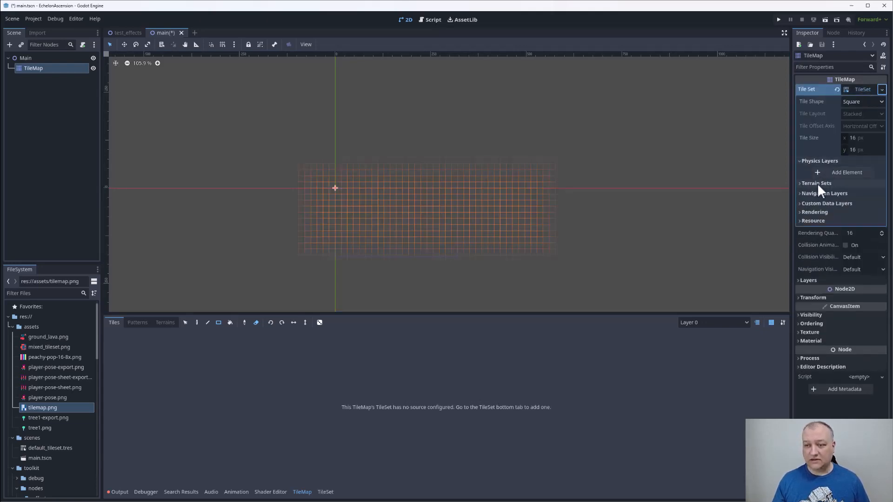
left_click(800, 183)
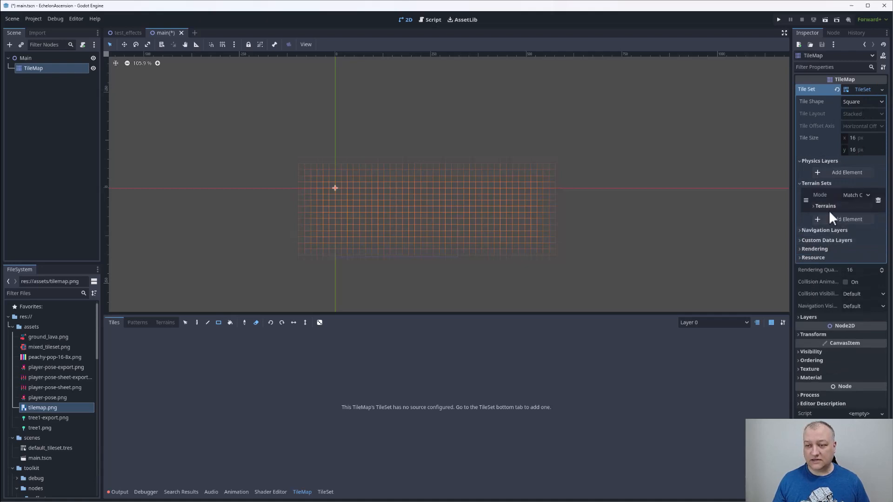
left_click(816, 219)
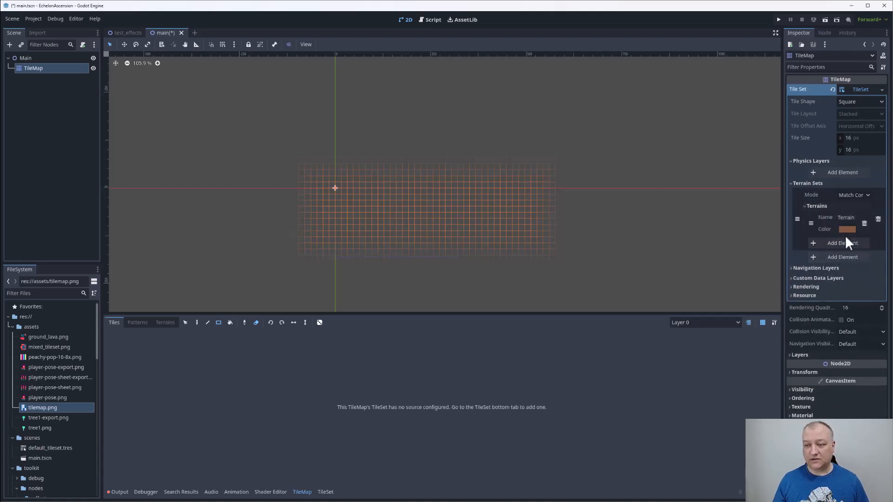
left_click(842, 243)
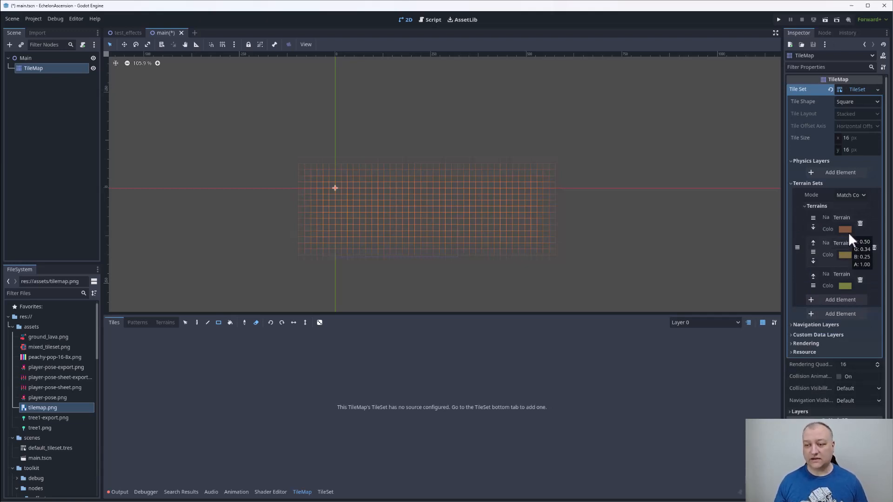
Colour the three terrains magenta, blue and yellow.
left_click(845, 229)
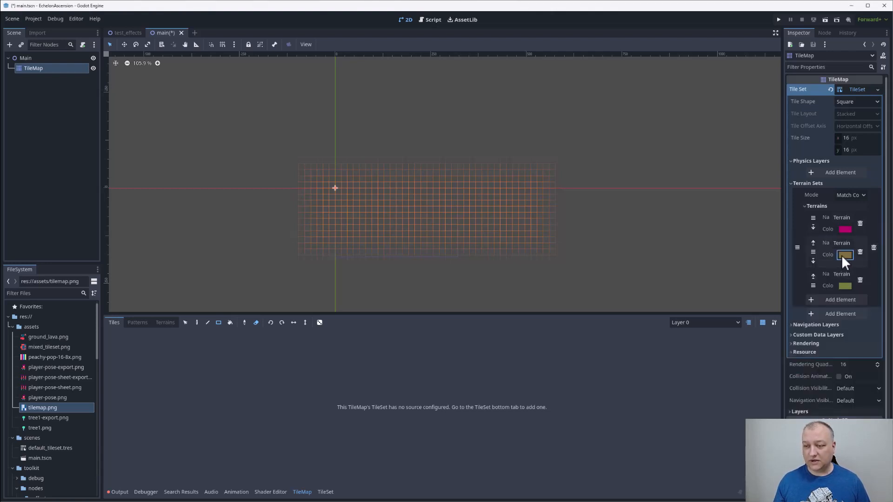
left_click(846, 255)
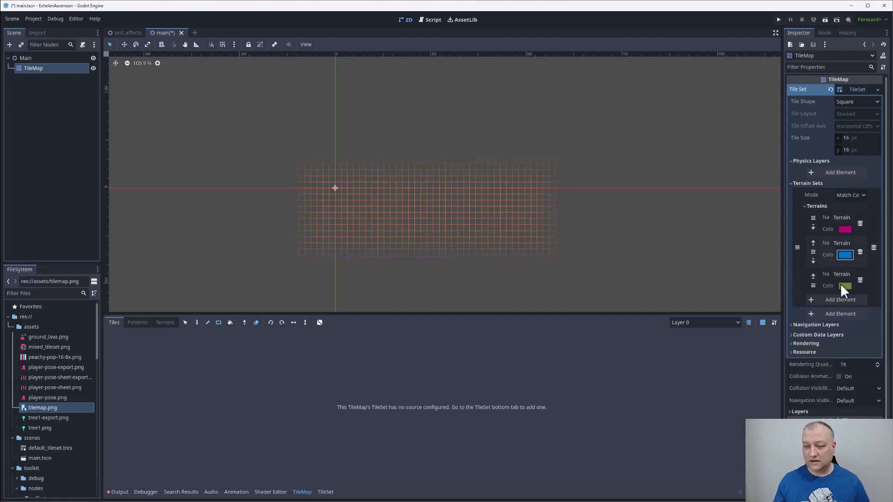
left_click(845, 285)
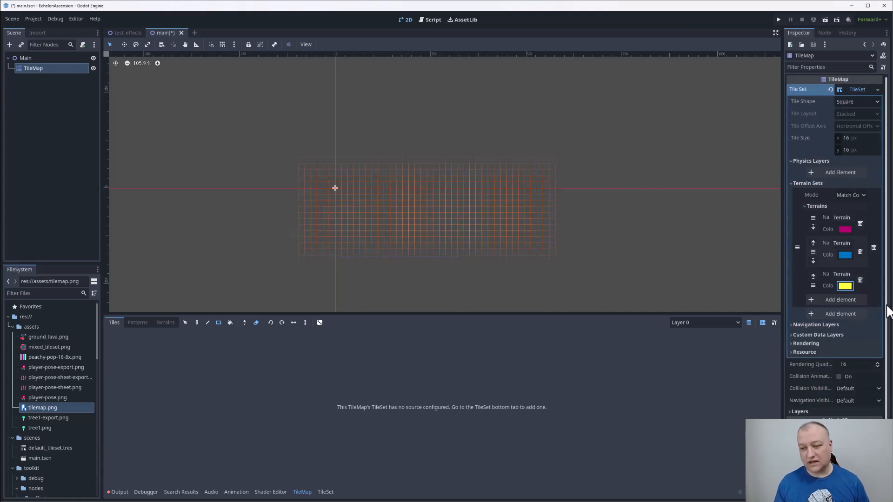
mouse_move(848, 265)
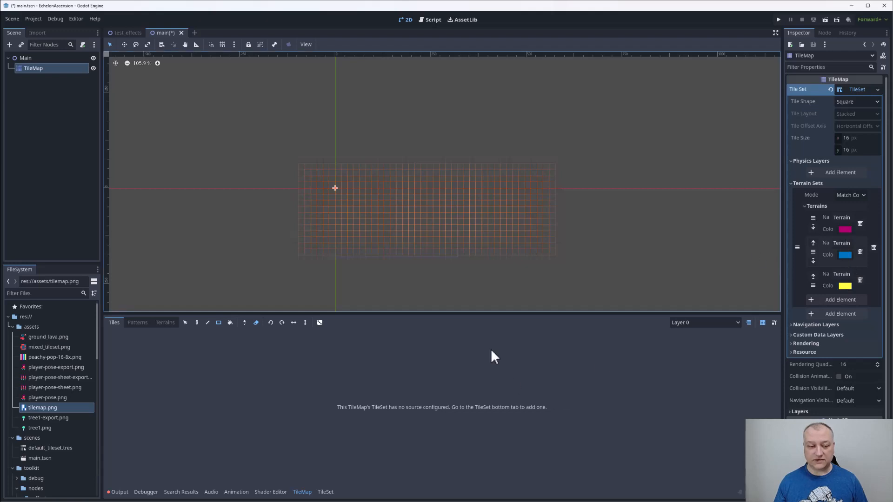
mouse_move(332, 462)
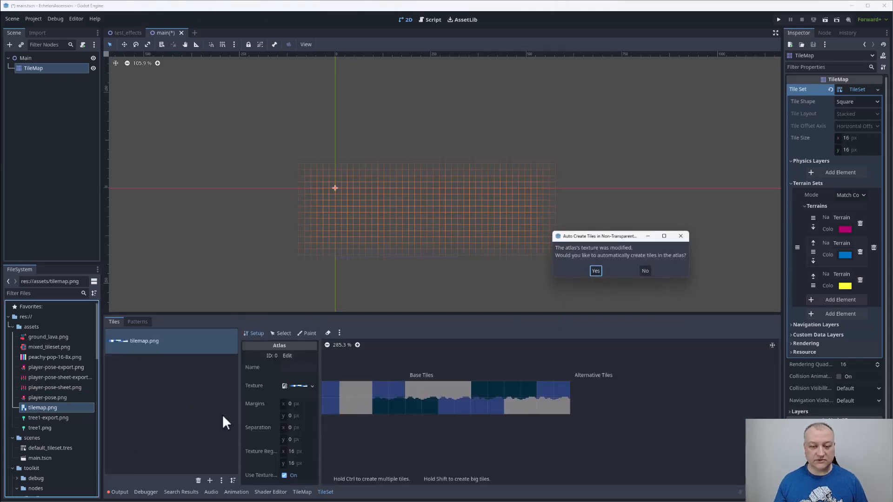
Accept tilemap.png as an atlas, set tile and texture region size to 32 px, and auto-create tiles.
left_click(595, 271)
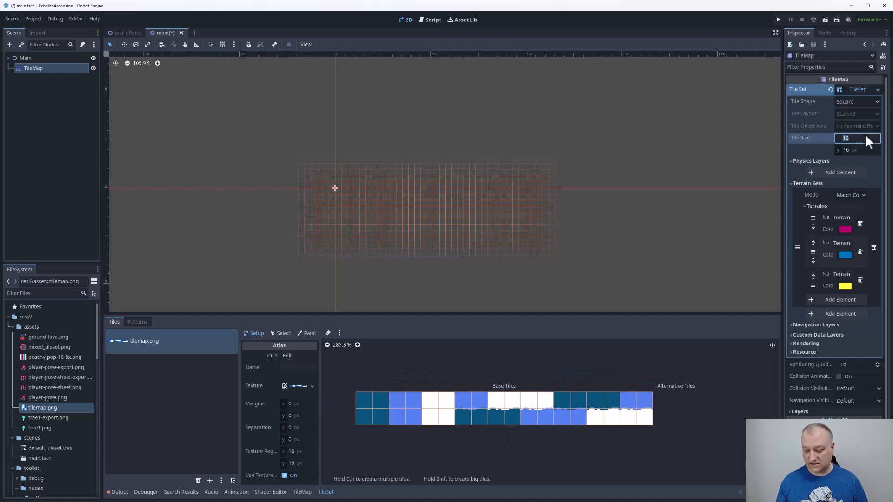
type("32")
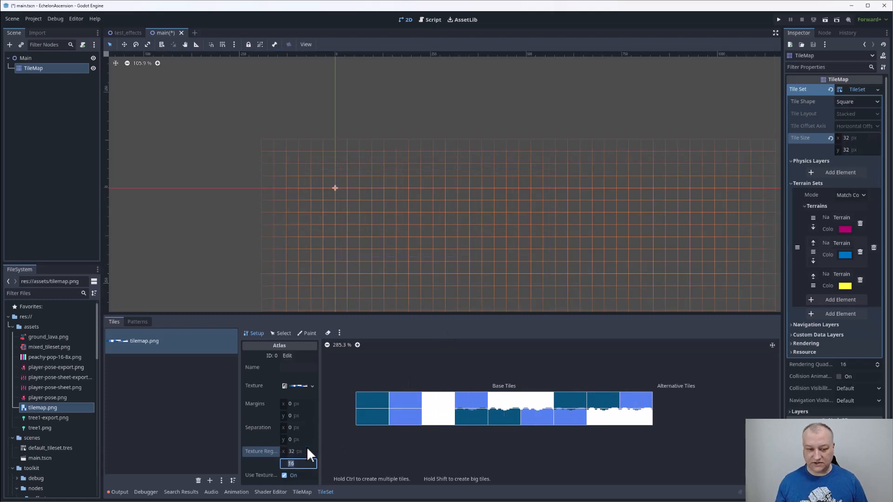
type("32")
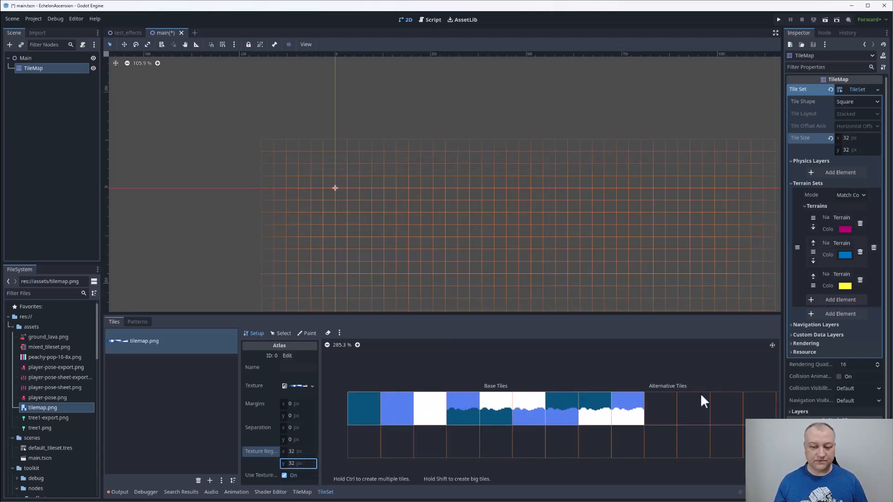
mouse_move(140, 462)
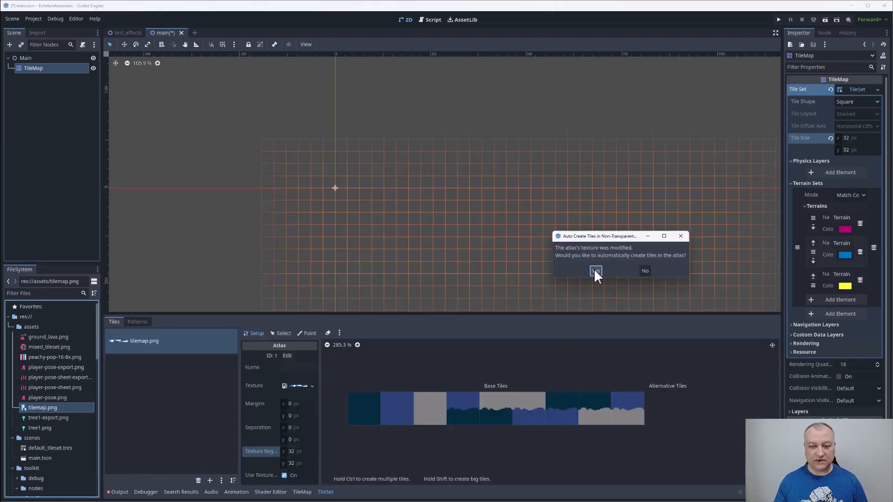
left_click(595, 271)
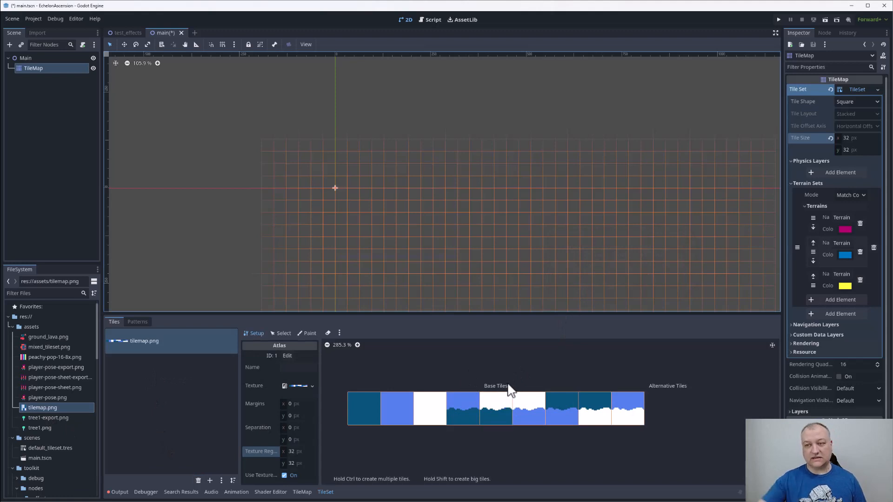
mouse_move(500, 388)
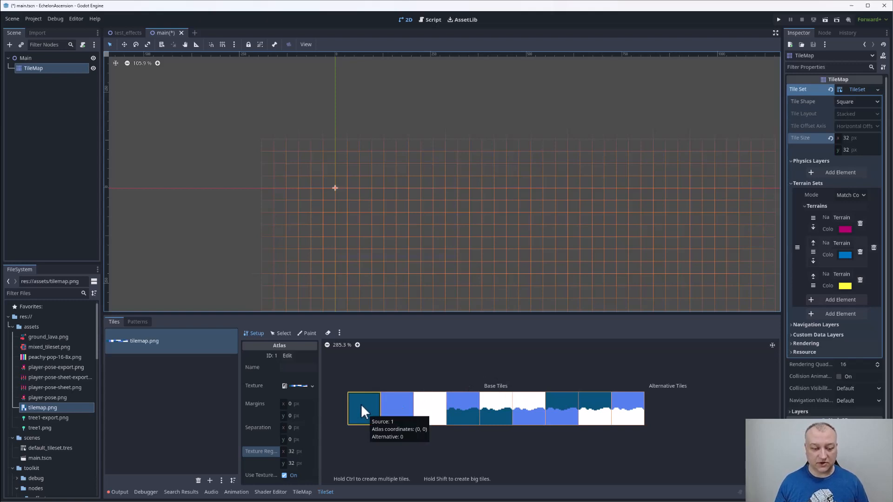
mouse_move(364, 378)
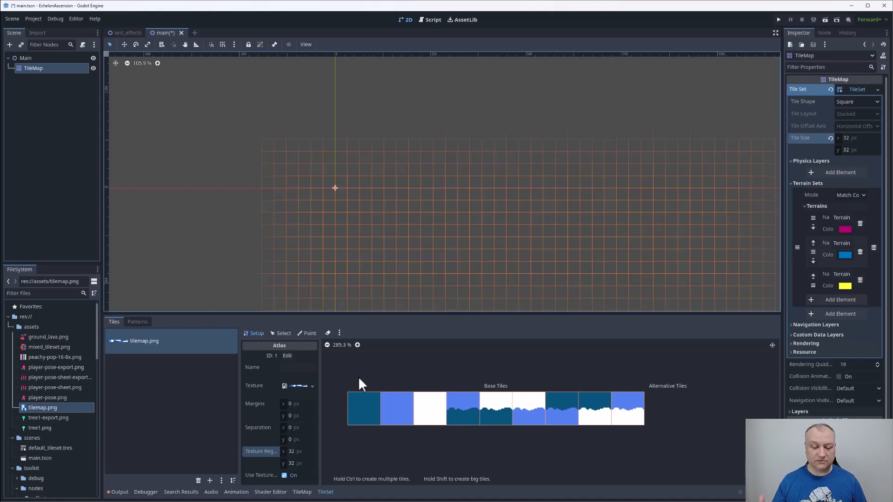
mouse_move(356, 386)
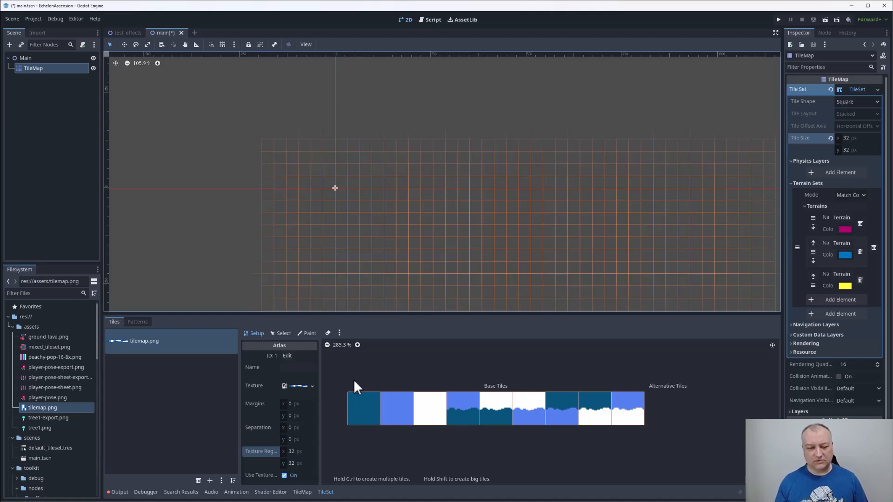
mouse_move(351, 373)
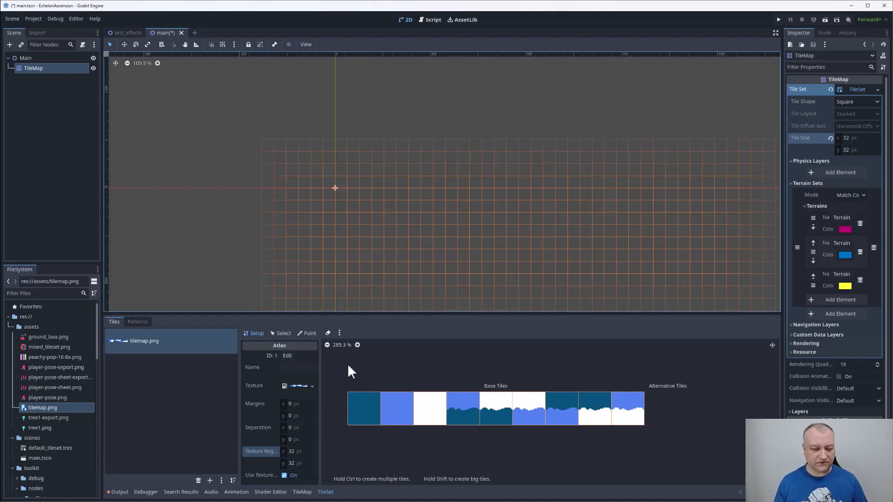
Set the atlas Paint mode to Terrains using Terrain Set 0 and Terrain 0.
left_click(309, 333)
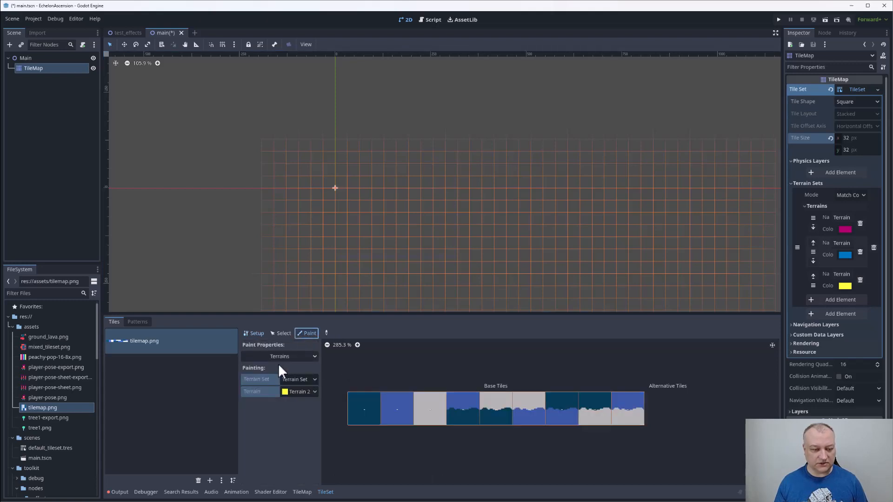
left_click(301, 391)
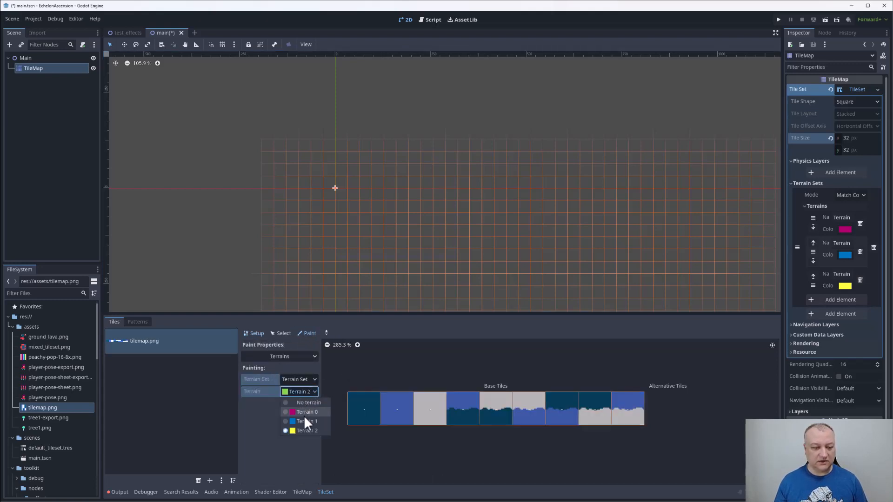
left_click(309, 403)
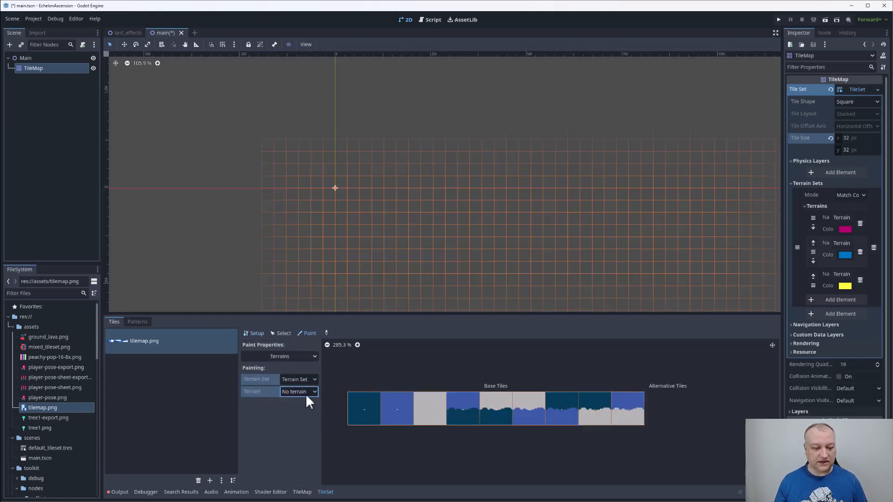
left_click(299, 380)
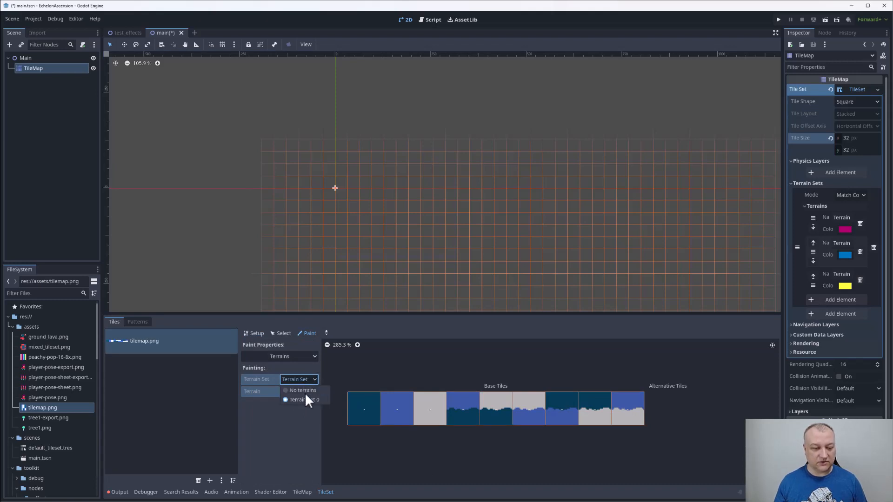
left_click(304, 390)
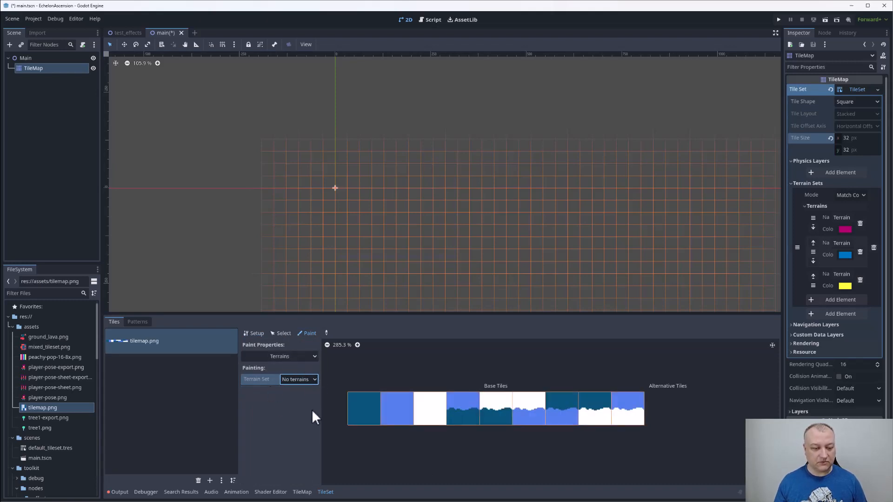
mouse_move(290, 403)
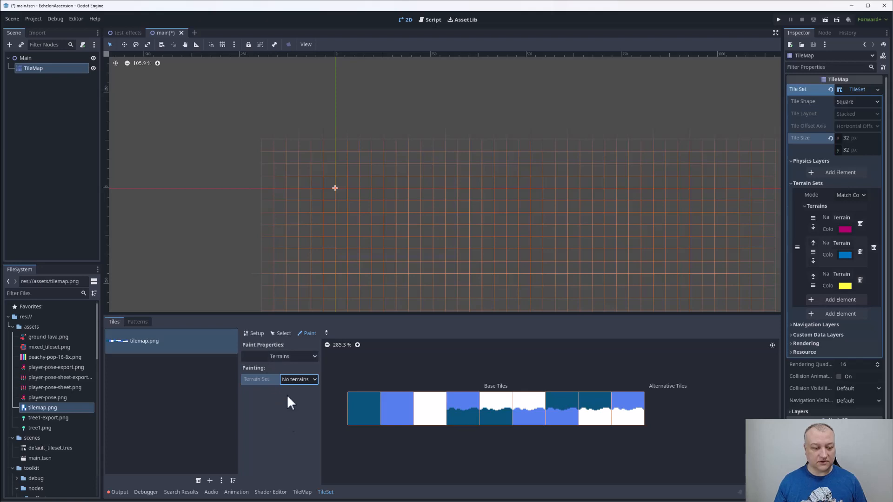
left_click(279, 356)
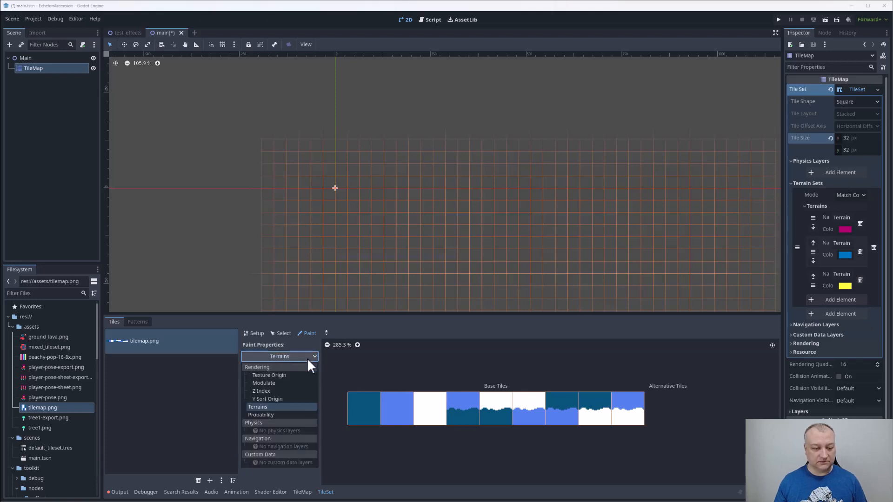
left_click(258, 407)
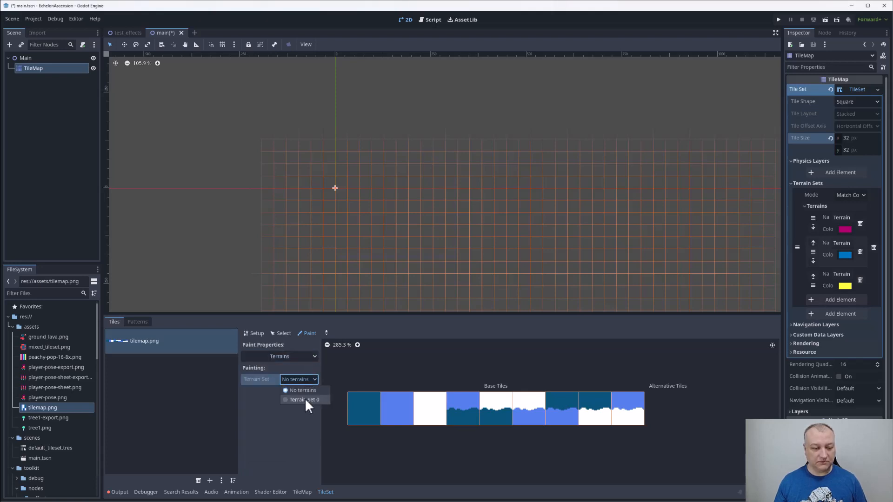
left_click(305, 399)
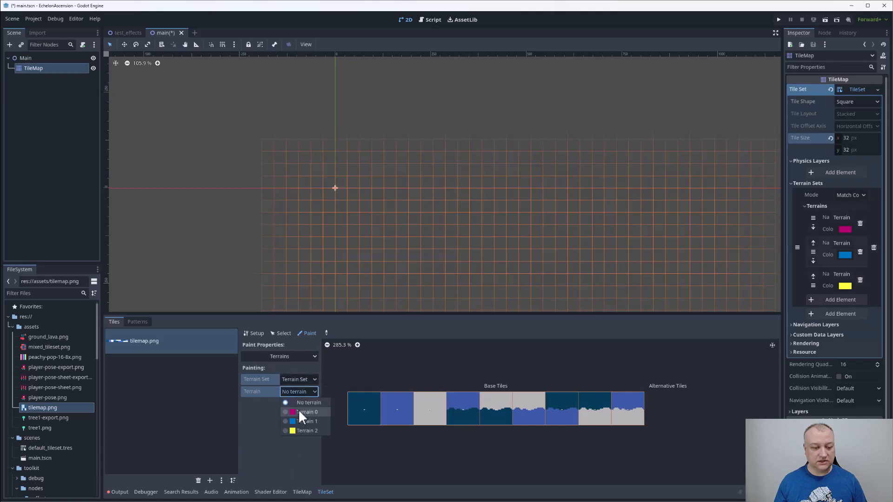
left_click(308, 412)
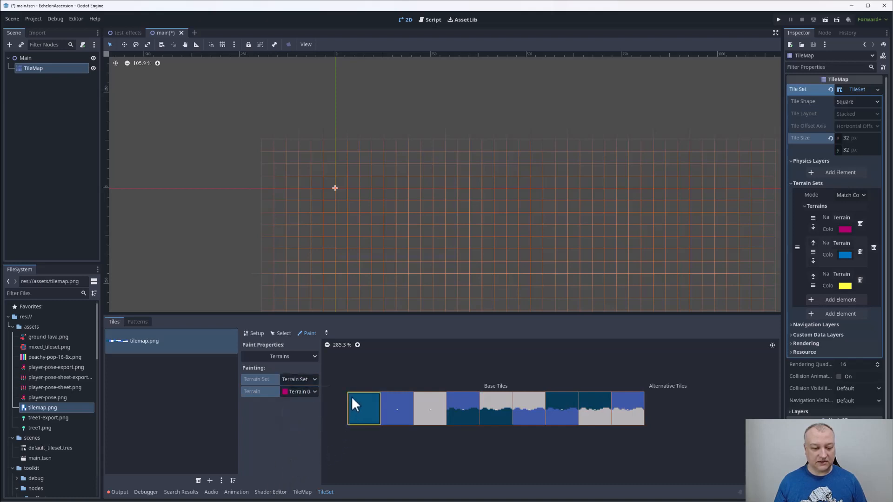
Mark the dark blue tile and four transition tiles' dark areas as terrain 0.
left_click(364, 409)
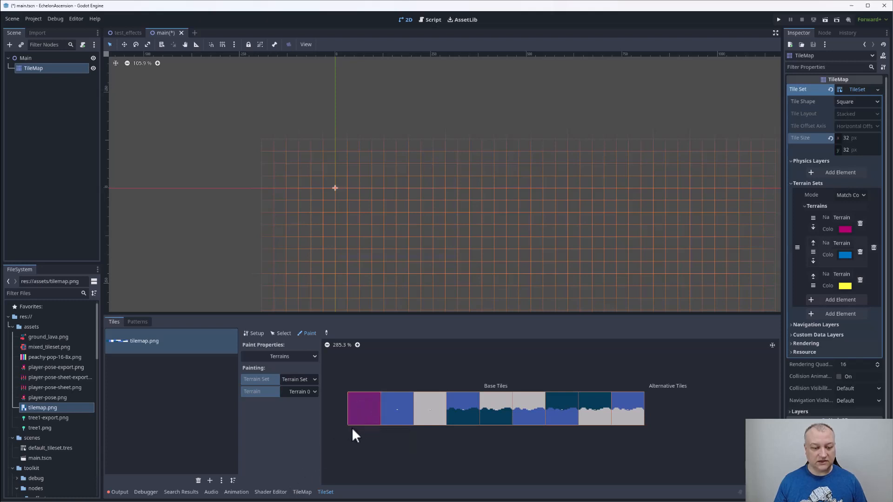
left_click(463, 408)
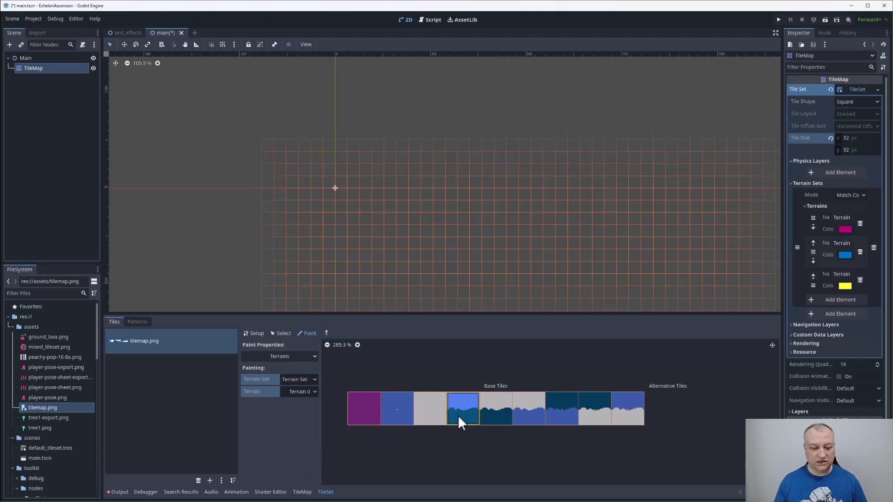
left_click(495, 407)
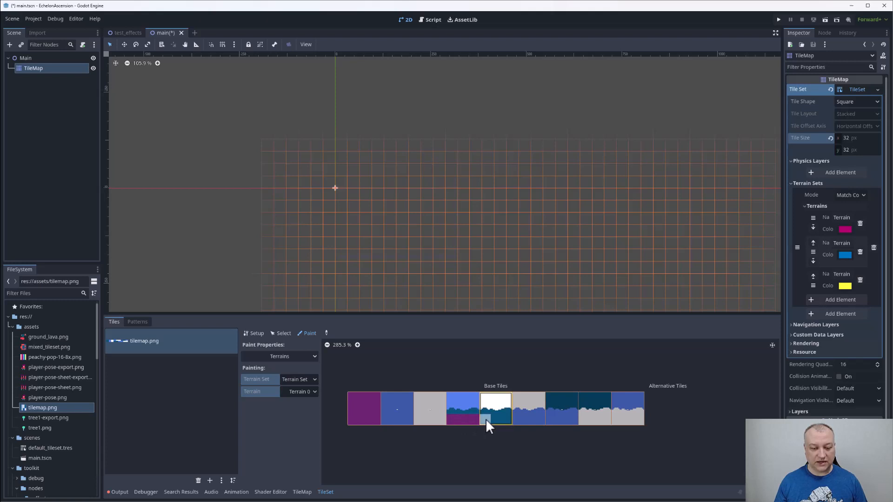
left_click(561, 408)
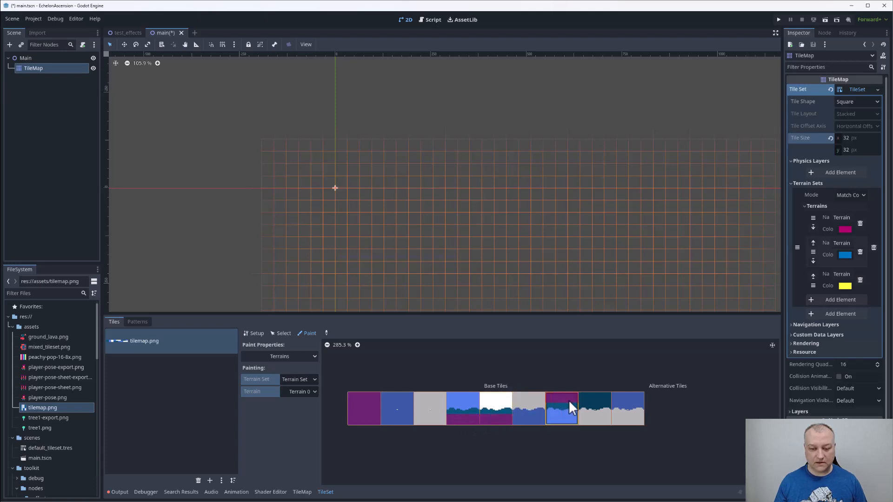
left_click(561, 407)
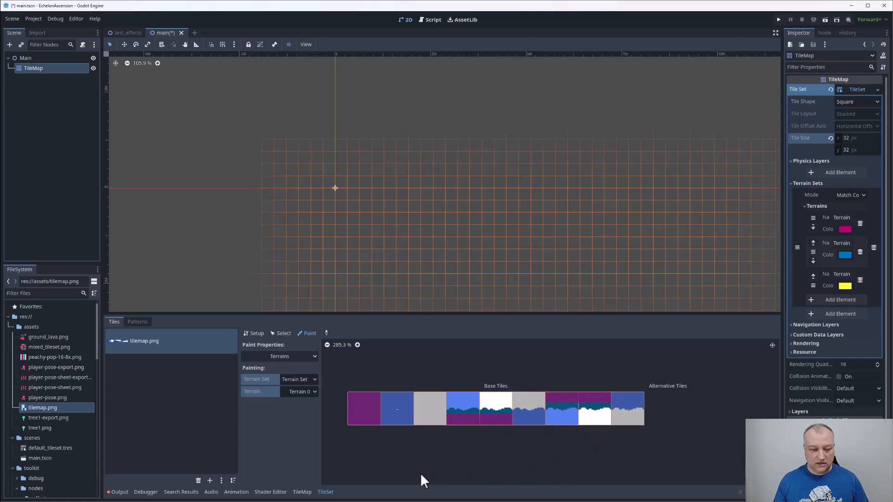
Mark the light blue tile and two transition tiles' light blue areas as terrain 1.
left_click(298, 391)
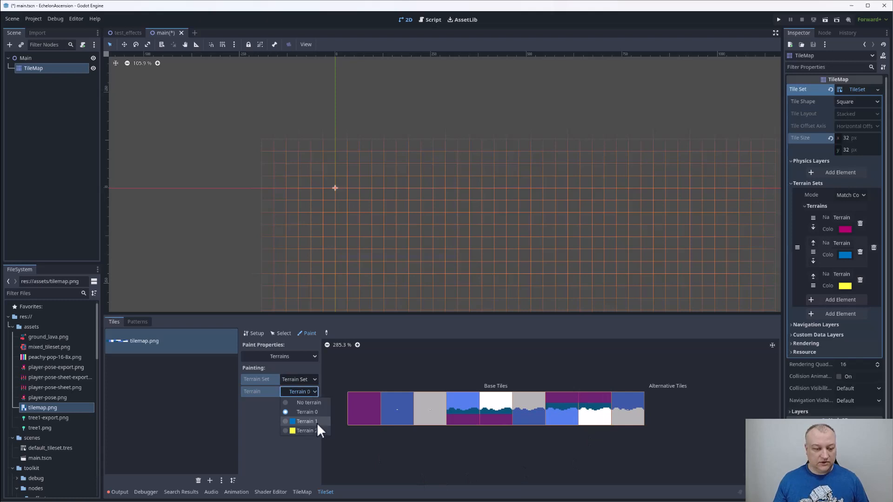
left_click(306, 420)
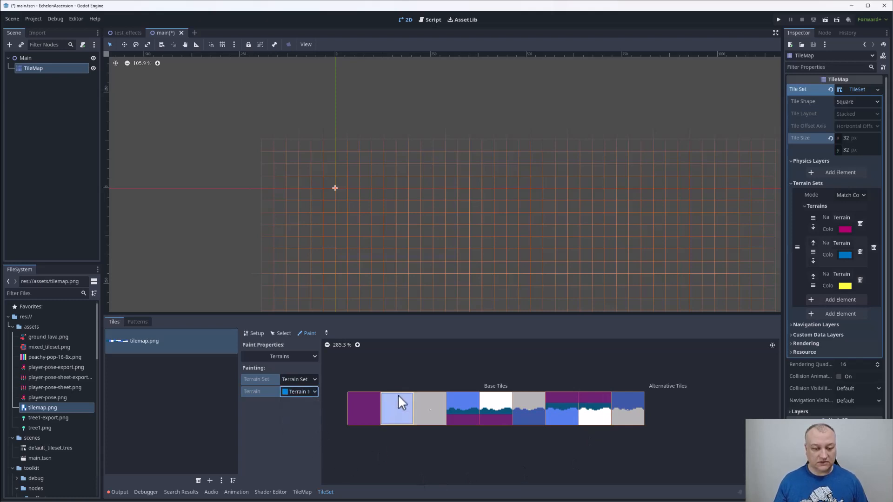
left_click(397, 408)
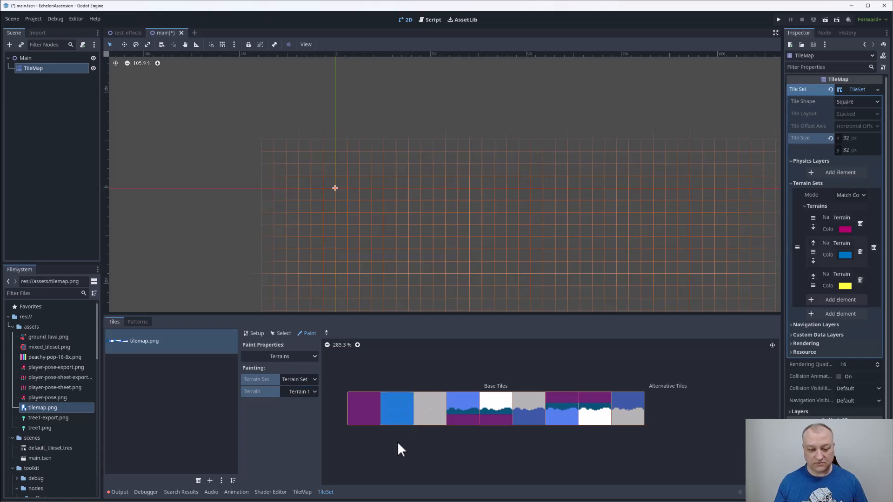
left_click(526, 407)
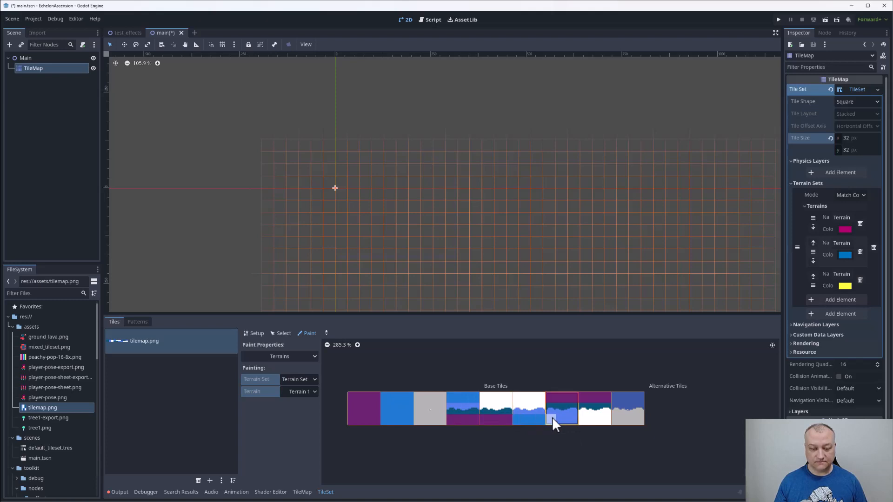
left_click(627, 408)
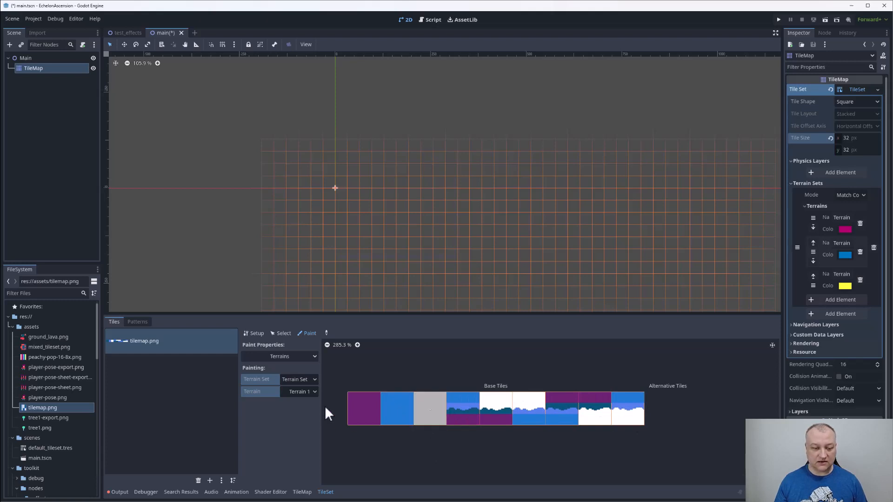
Mark the white tile and a transition tile's white area as terrain 2.
left_click(299, 391)
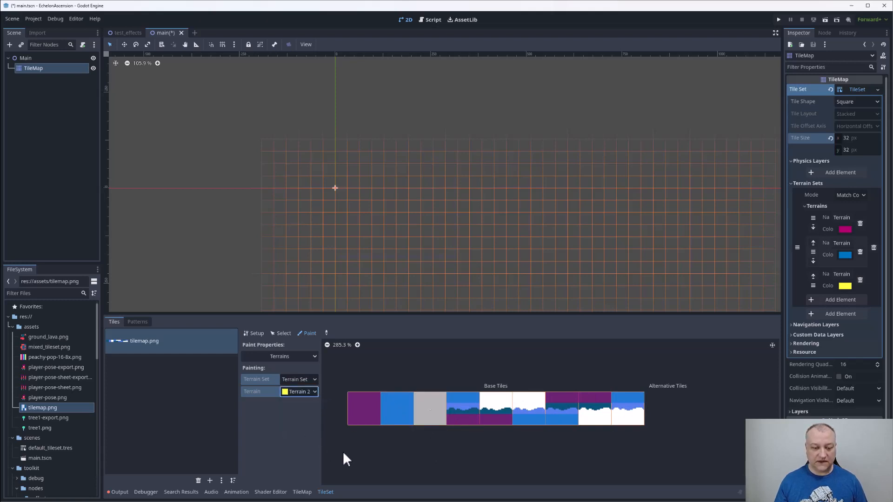
mouse_move(460, 453)
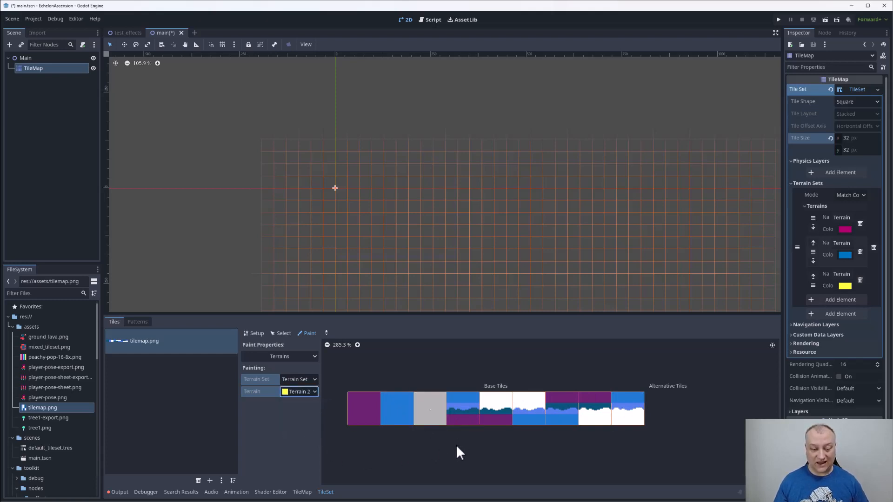
left_click(430, 409)
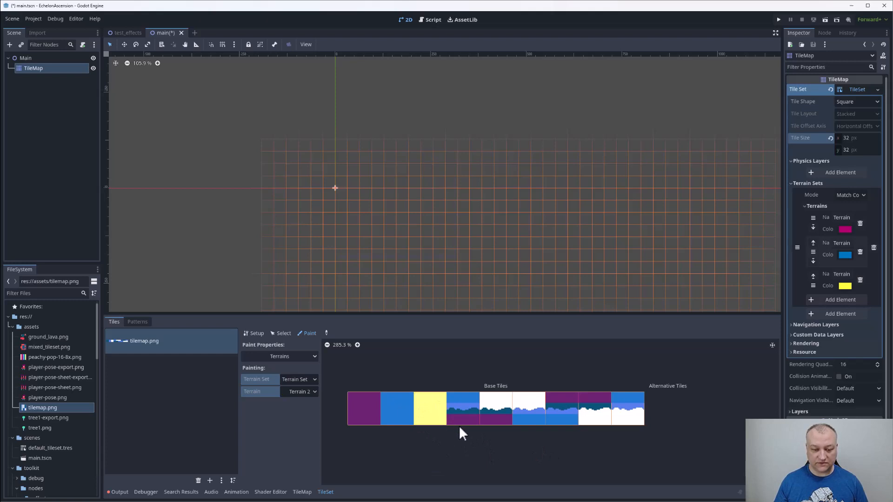
left_click(504, 399)
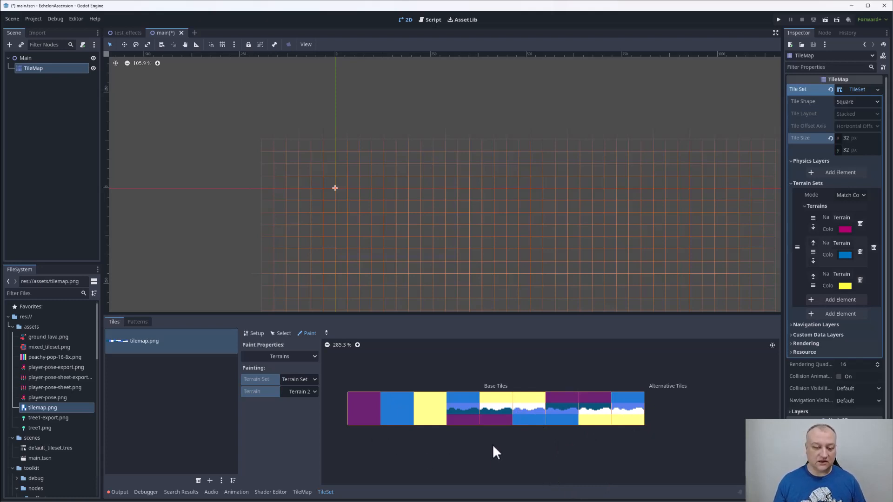
mouse_move(477, 494)
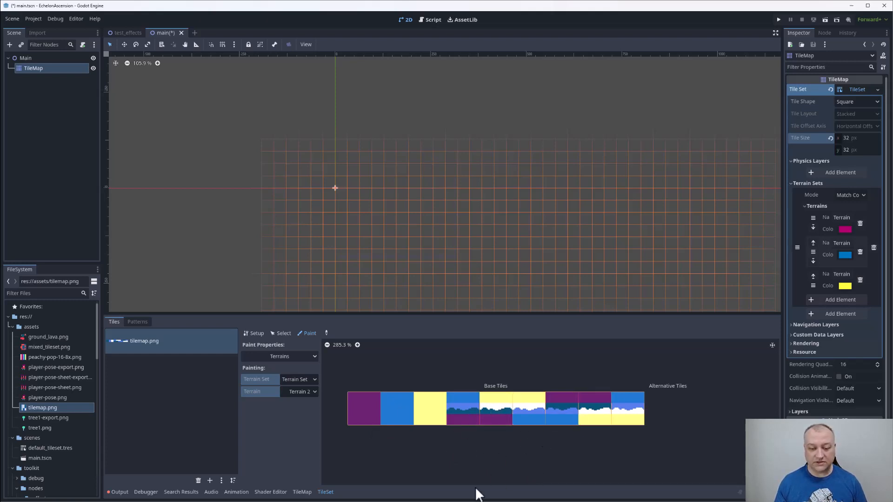
mouse_move(512, 487)
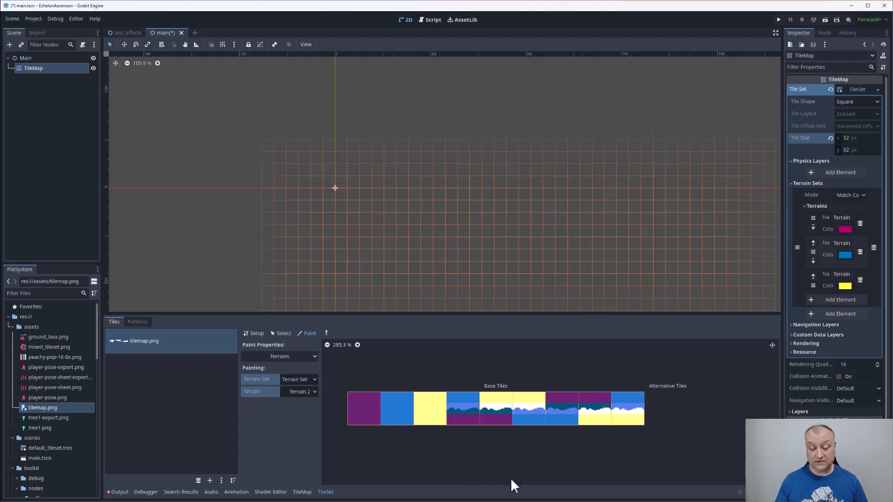
mouse_move(510, 461)
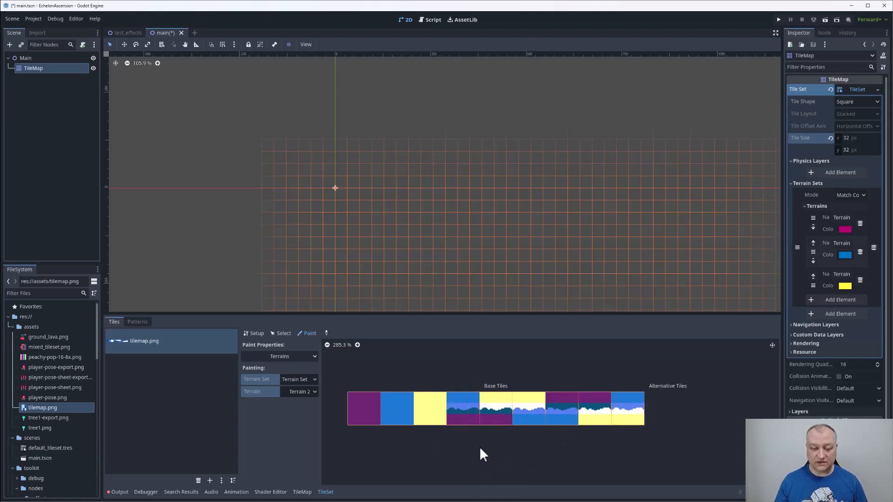
mouse_move(649, 435)
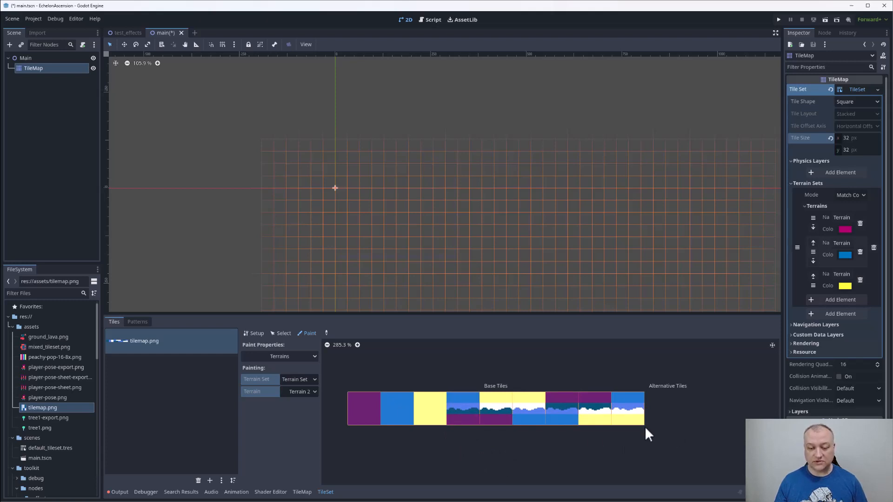
mouse_move(651, 433)
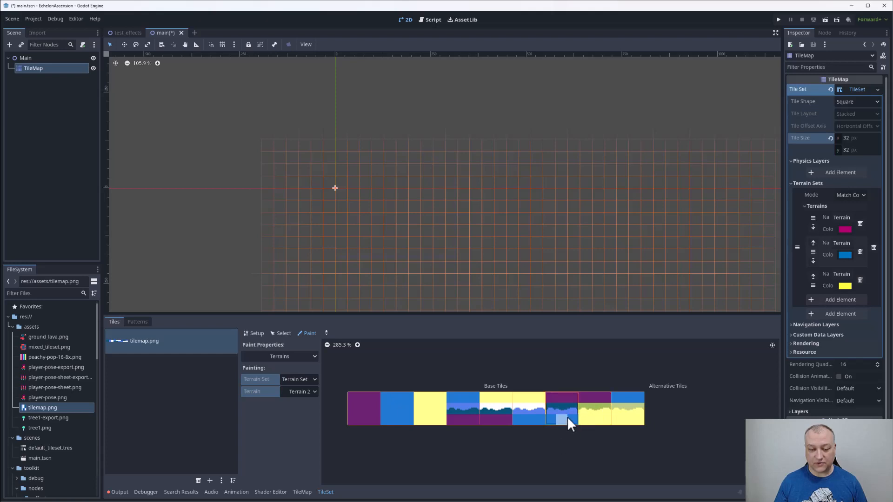
left_click(526, 409)
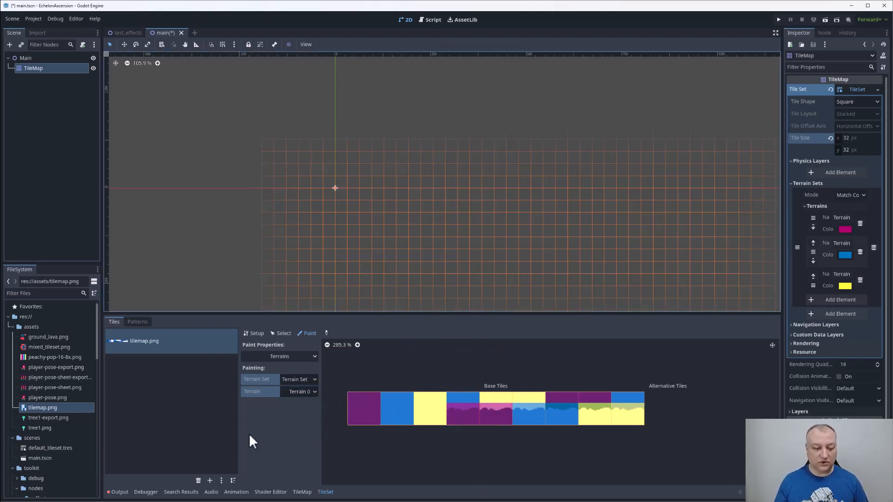
Paint a rectangle of the solid dark blue atlas tile onto the TileMap canvas.
left_click(165, 323)
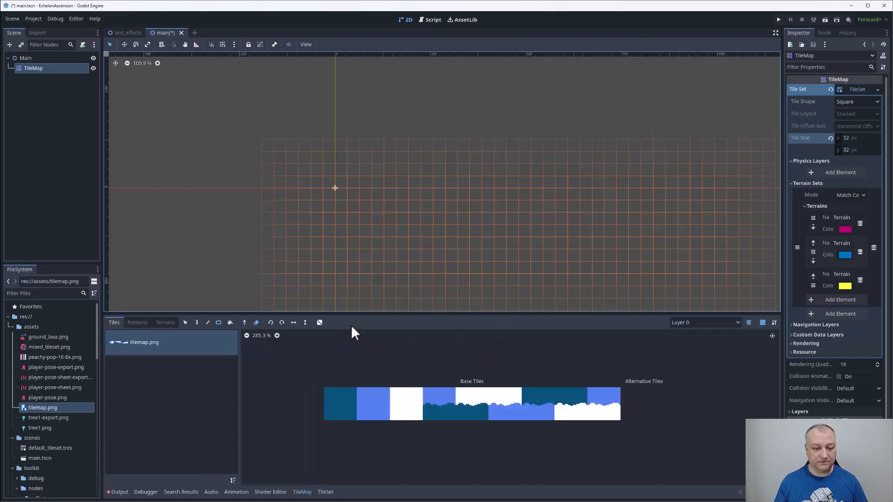
left_click(341, 402)
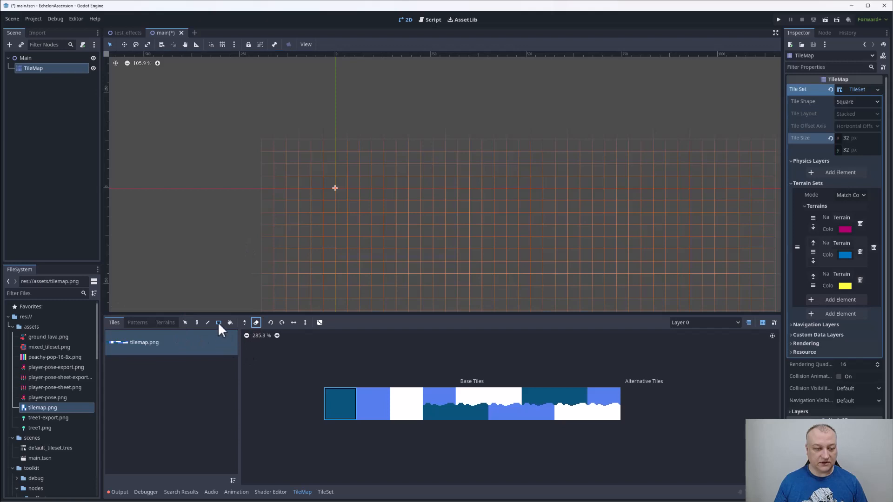
left_click_drag(335, 188, 445, 253)
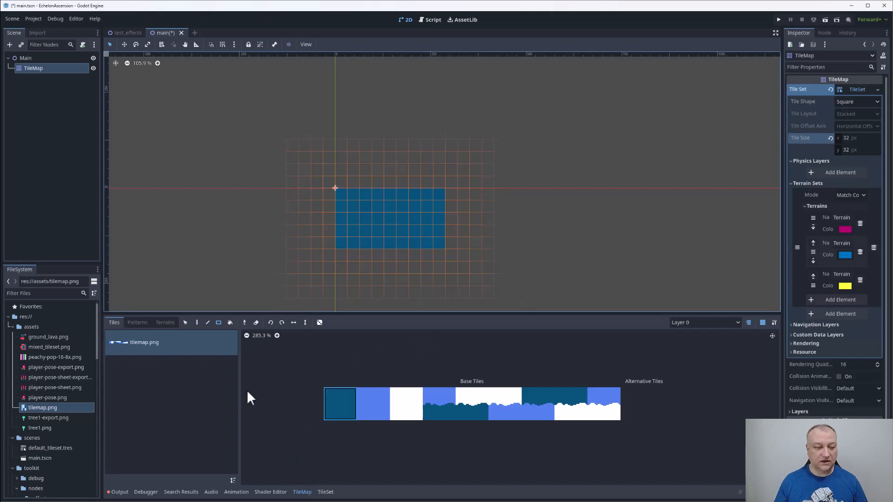
left_click(164, 322)
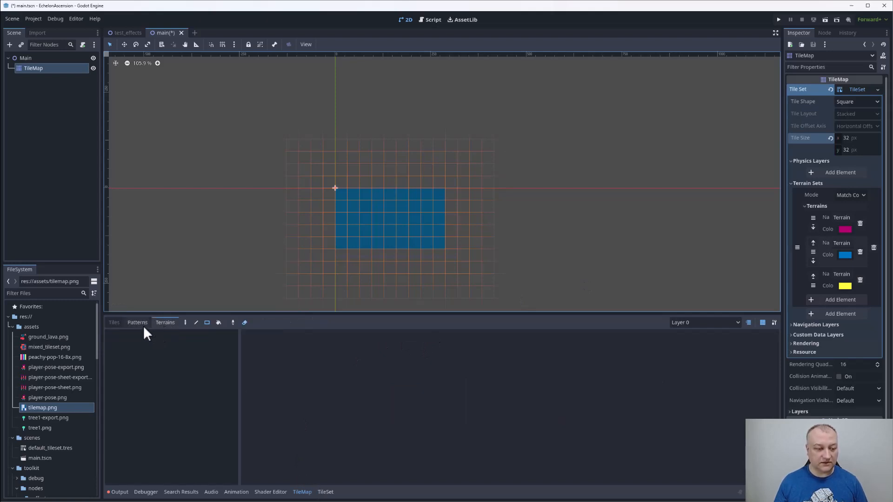
left_click(113, 323)
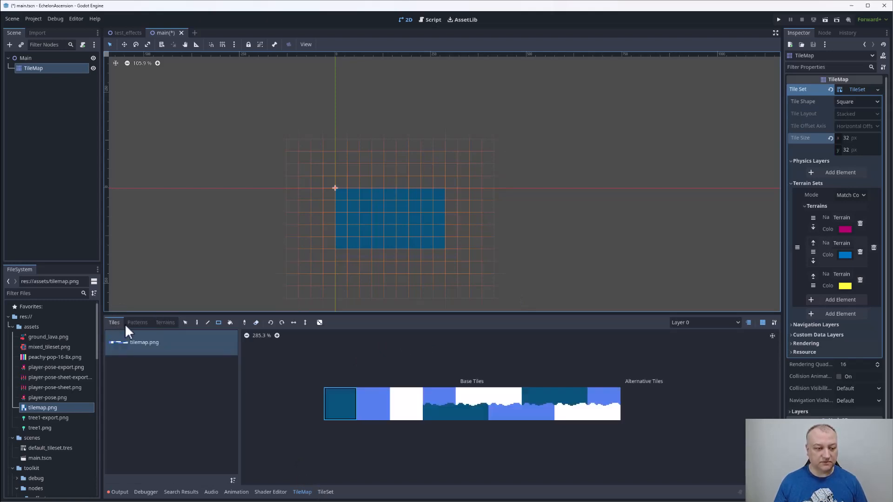
Show the TileMap's Terrains list with Terrain Set 0 and its three terrains.
left_click(164, 323)
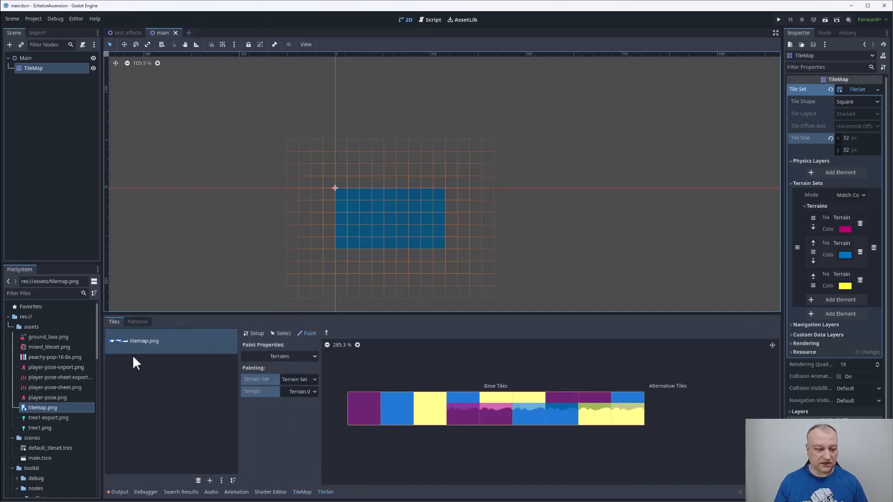
left_click(164, 323)
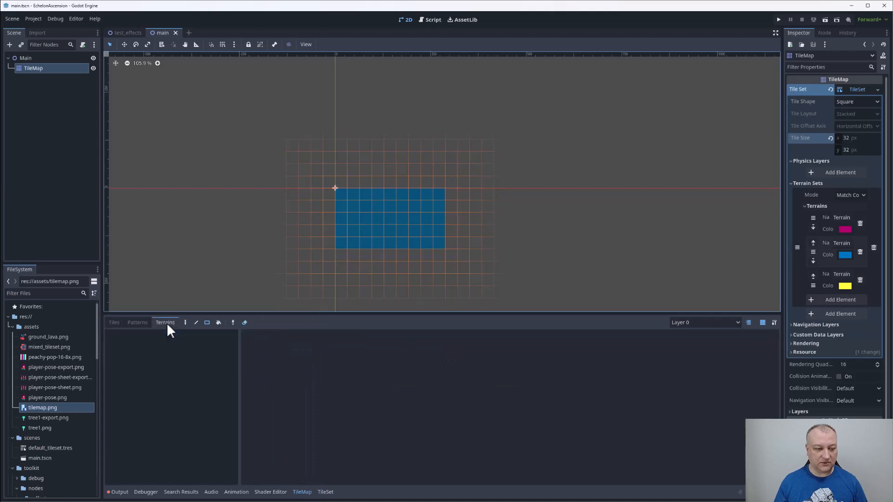
mouse_move(199, 297)
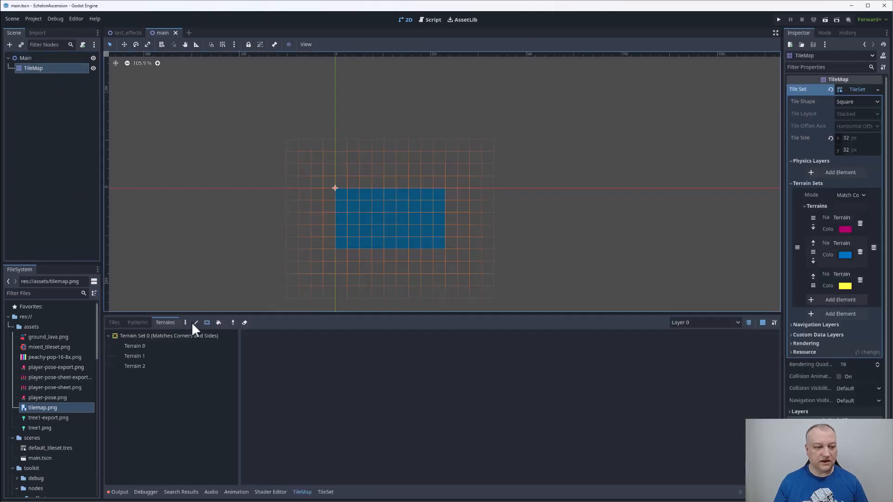
Paint light blue and white terrain rectangles to the right of the dark blue one.
left_click(135, 346)
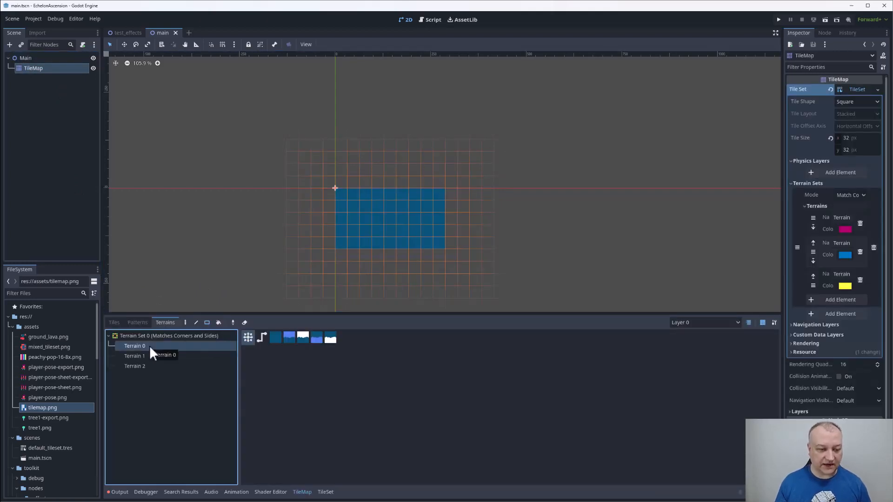
mouse_move(332, 226)
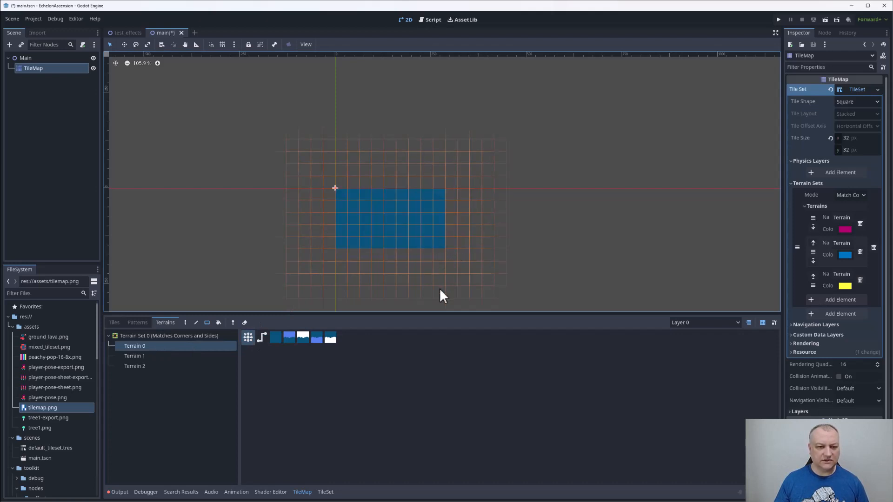
left_click(134, 356)
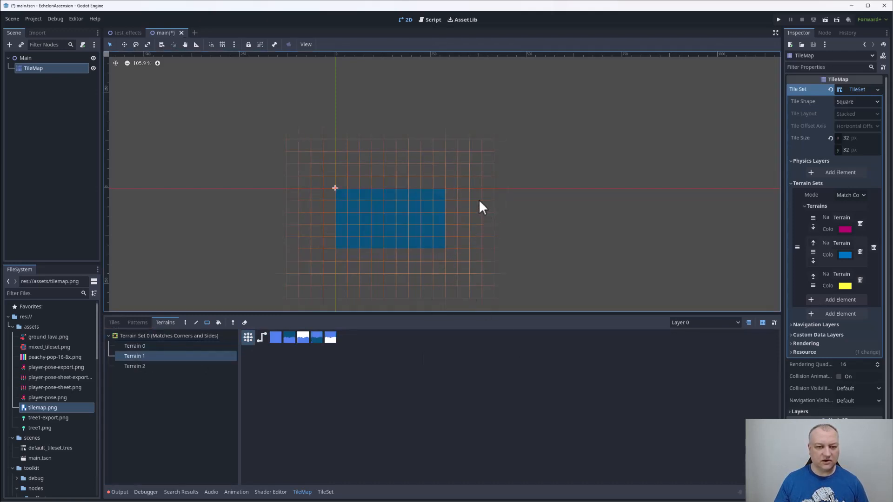
left_click_drag(469, 219, 593, 247)
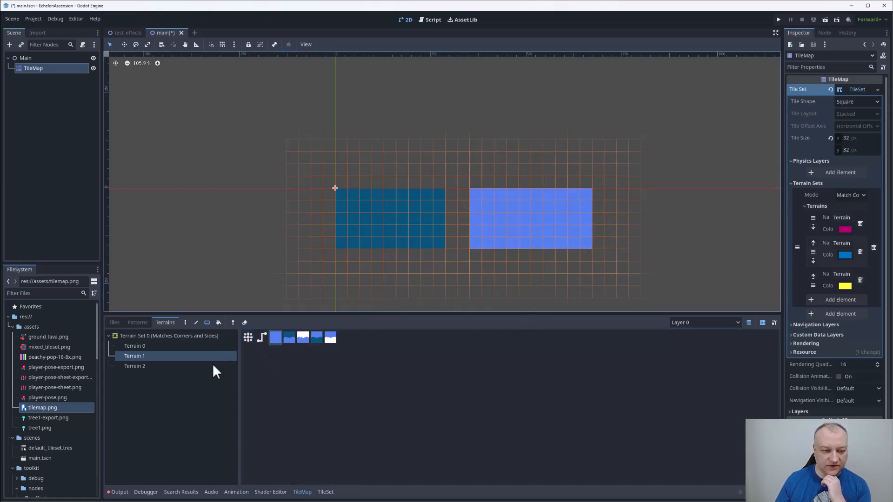
left_click(135, 365)
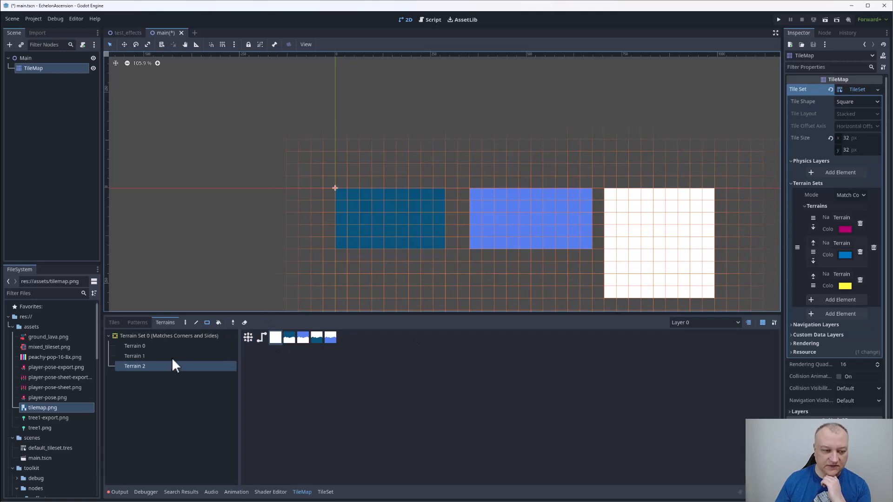
left_click(135, 356)
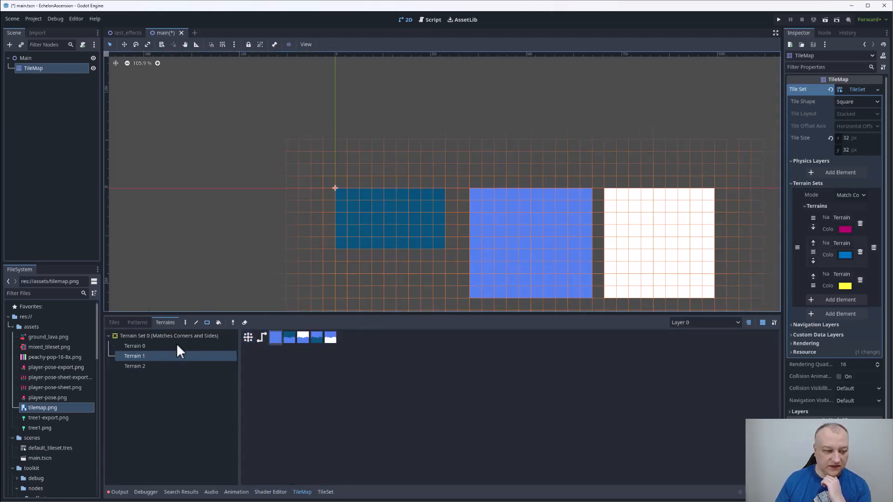
Paint small Terrain 0 dark blue patches inside the light blue and white rectangles.
left_click(135, 346)
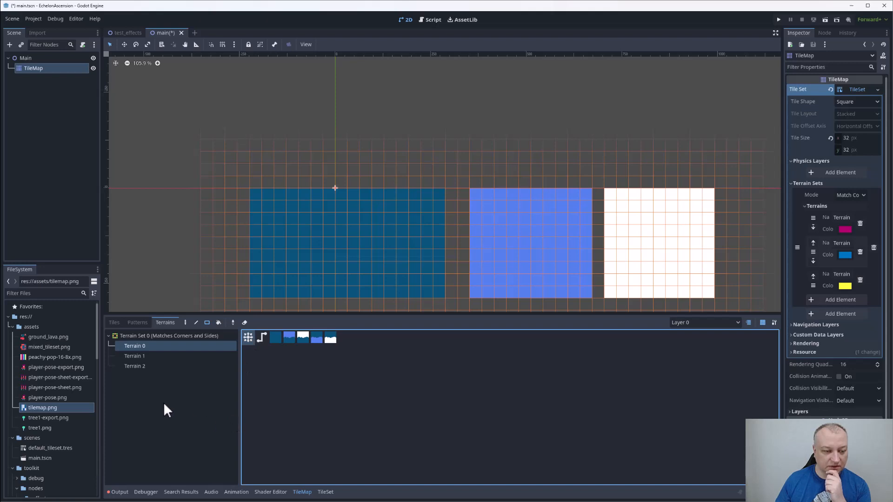
mouse_move(343, 260)
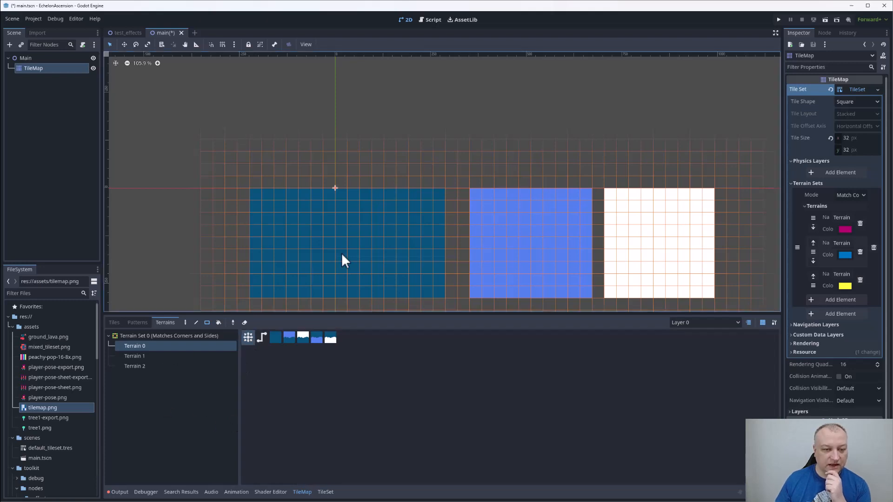
mouse_move(348, 228)
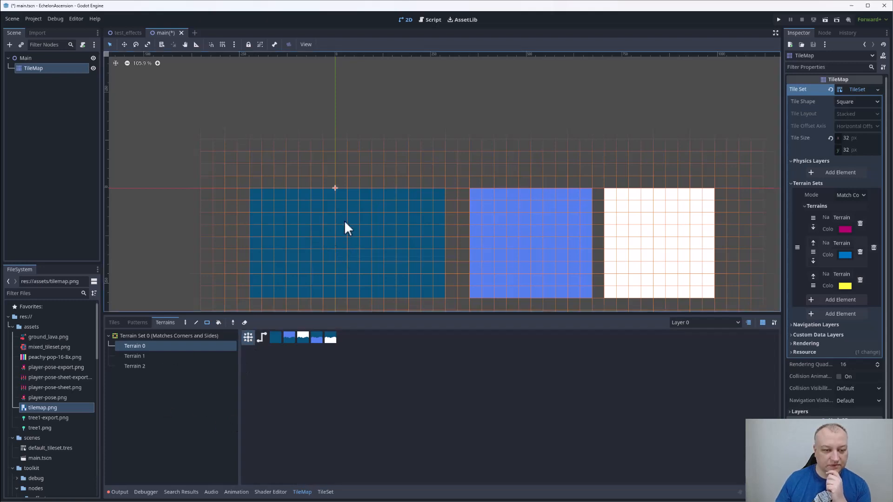
mouse_move(352, 263)
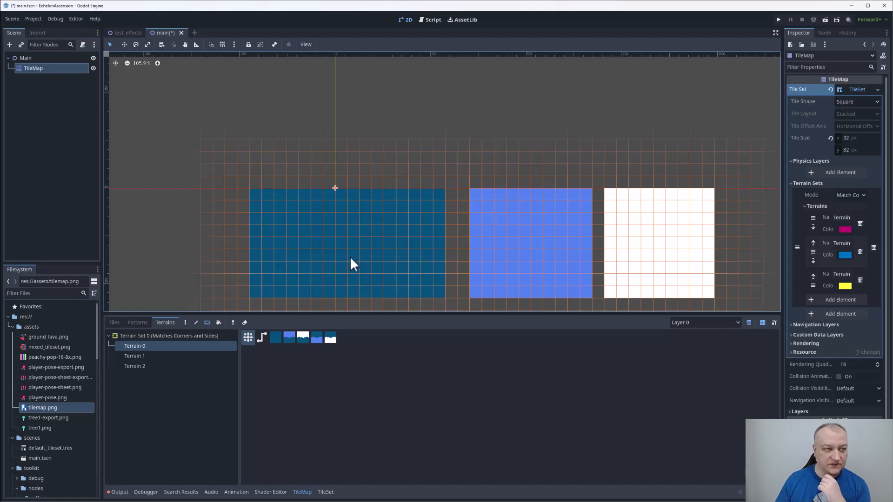
mouse_move(328, 249)
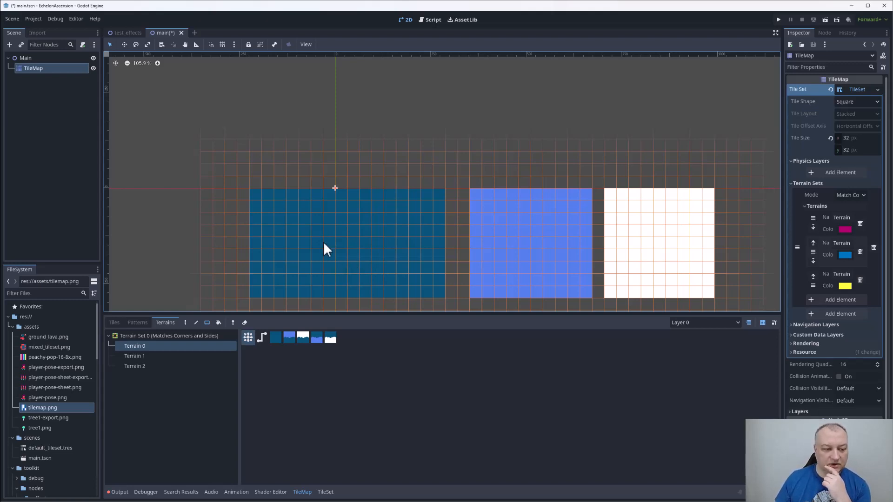
mouse_move(512, 250)
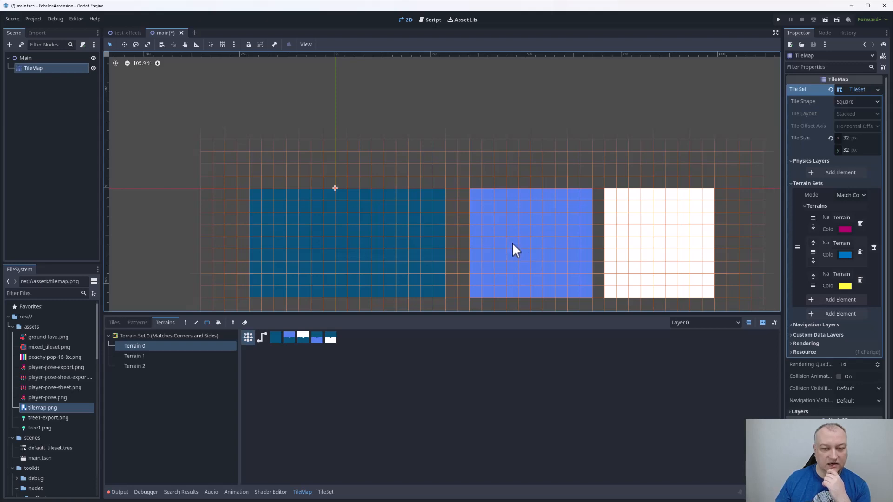
left_click(510, 249)
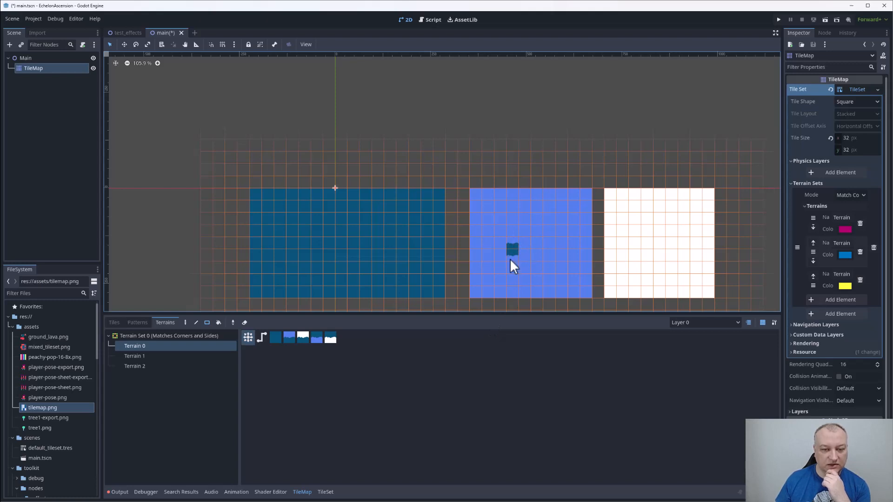
mouse_move(516, 267)
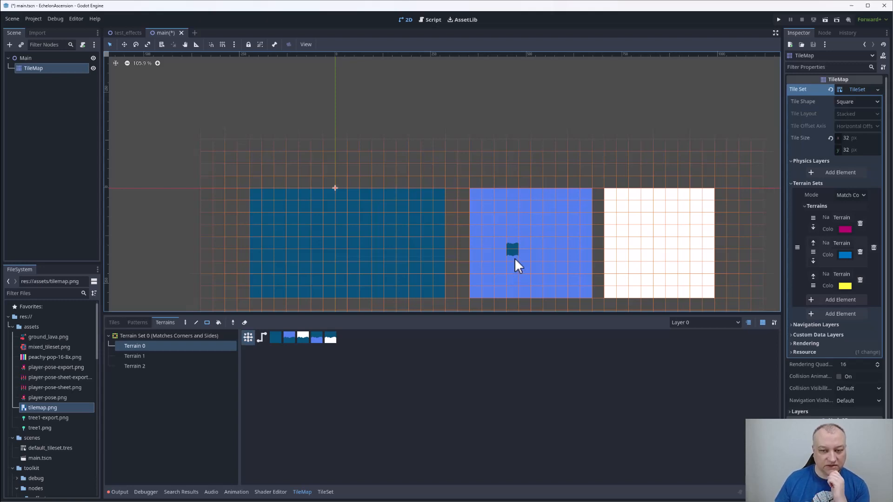
mouse_move(601, 275)
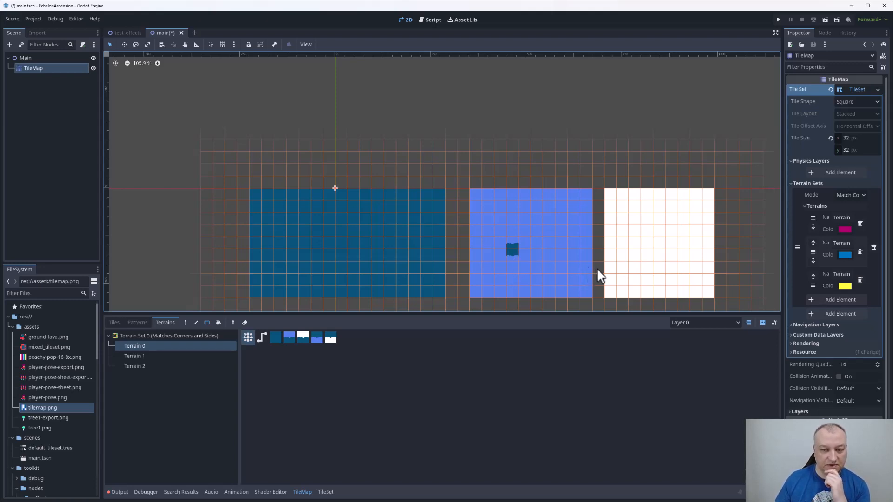
left_click(647, 237)
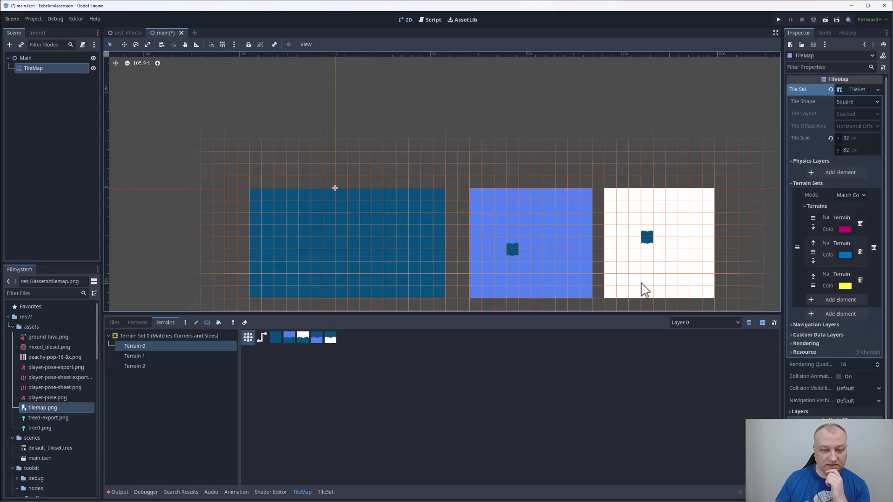
mouse_move(589, 301)
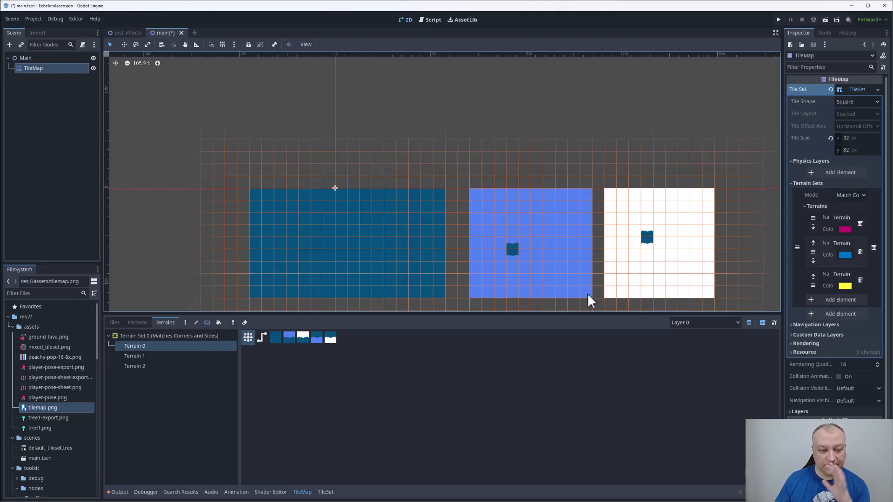
mouse_move(507, 341)
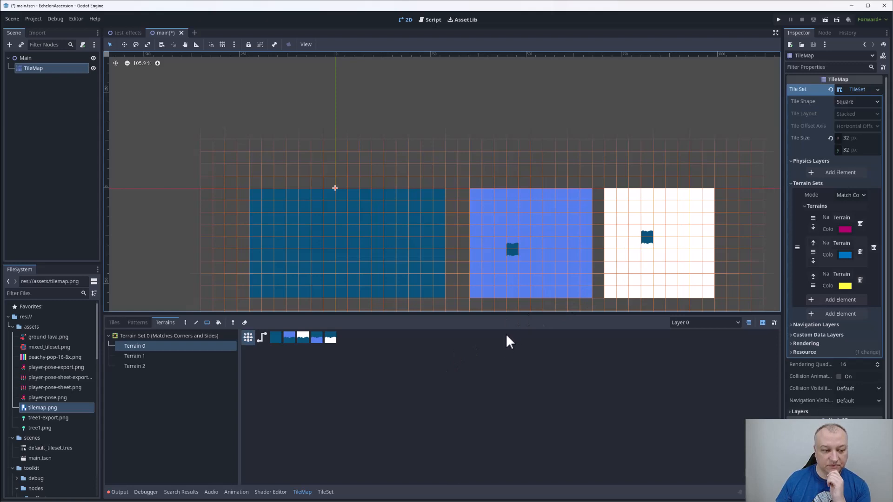
Paint a small Terrain 1 light blue patch inside the dark blue rectangle.
left_click(135, 357)
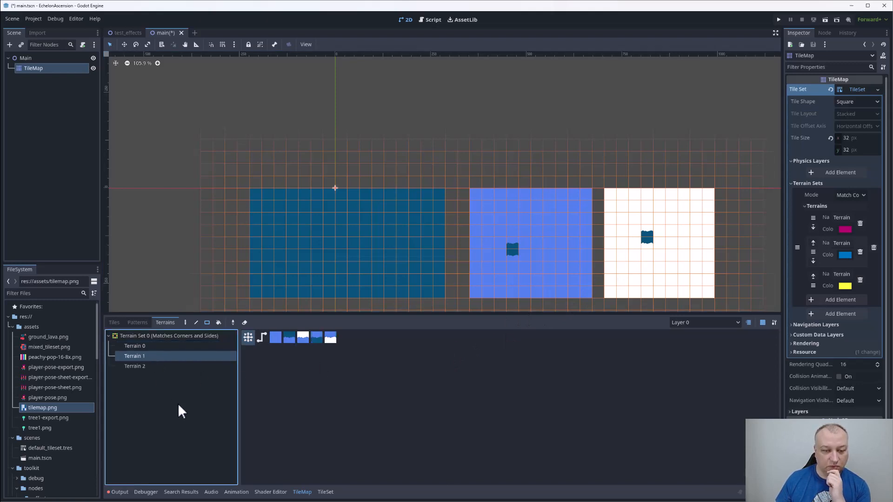
left_click(279, 225)
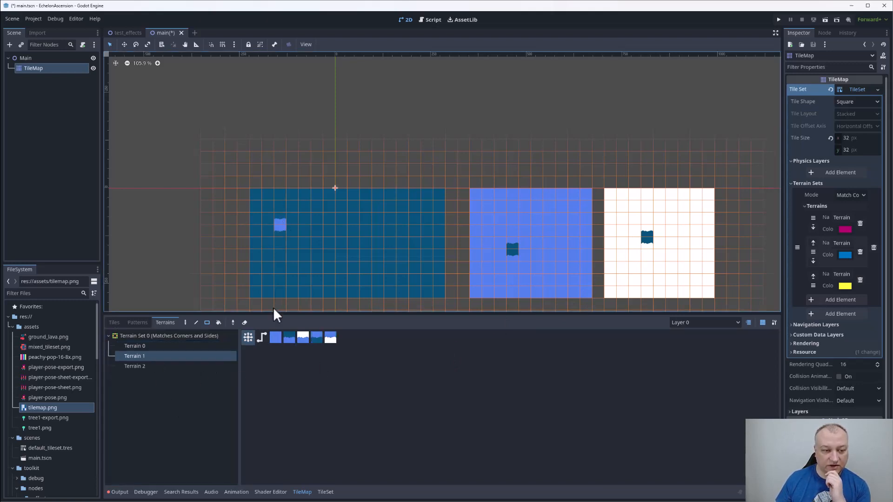
mouse_move(284, 284)
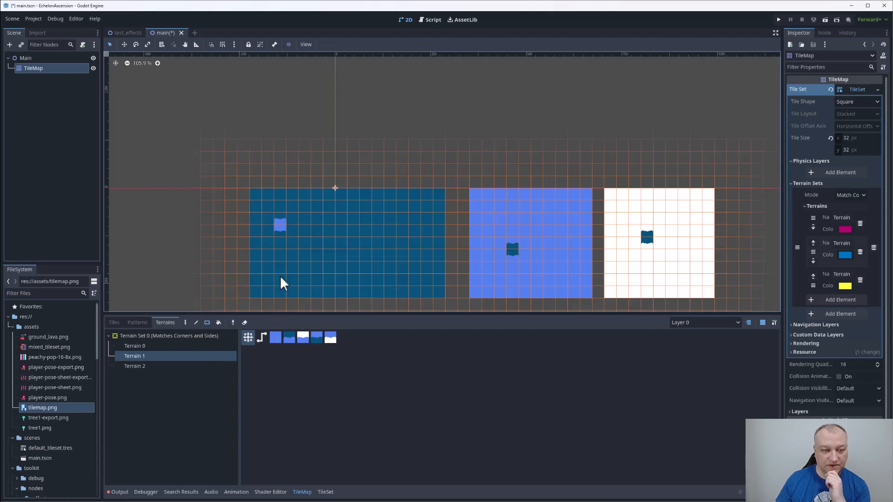
mouse_move(285, 250)
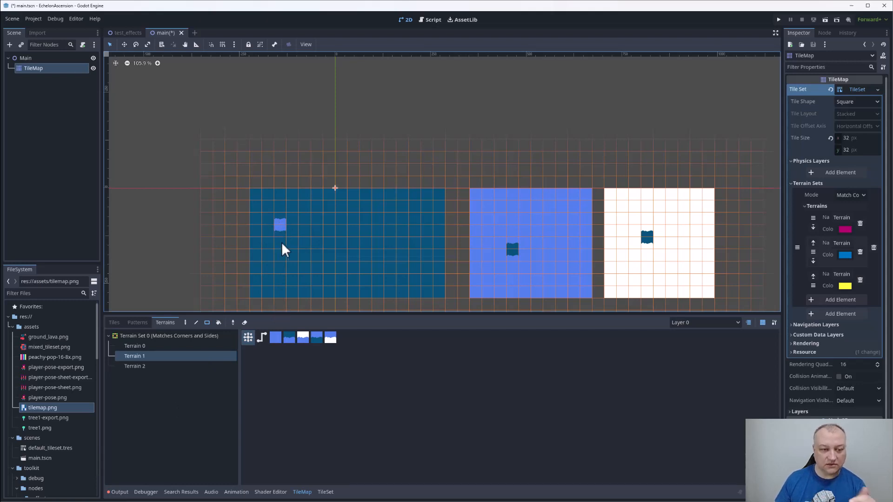
mouse_move(284, 250)
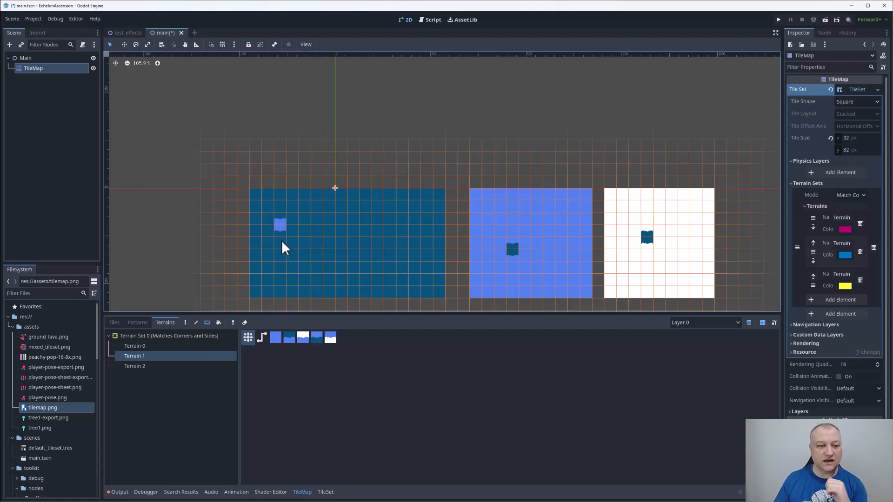
mouse_move(285, 241)
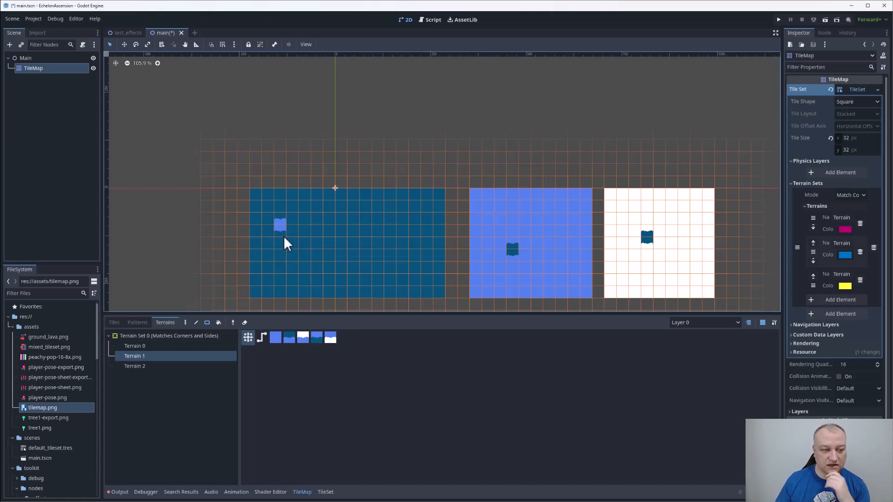
mouse_move(284, 234)
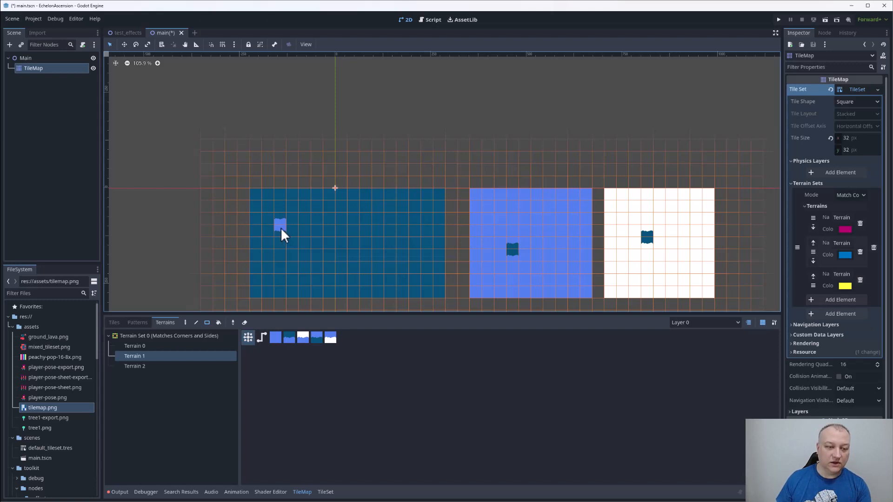
mouse_move(283, 228)
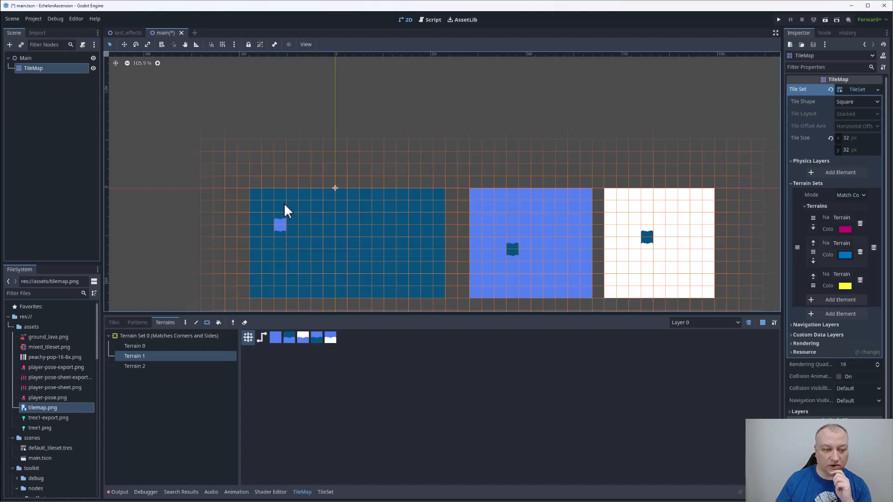
mouse_move(559, 245)
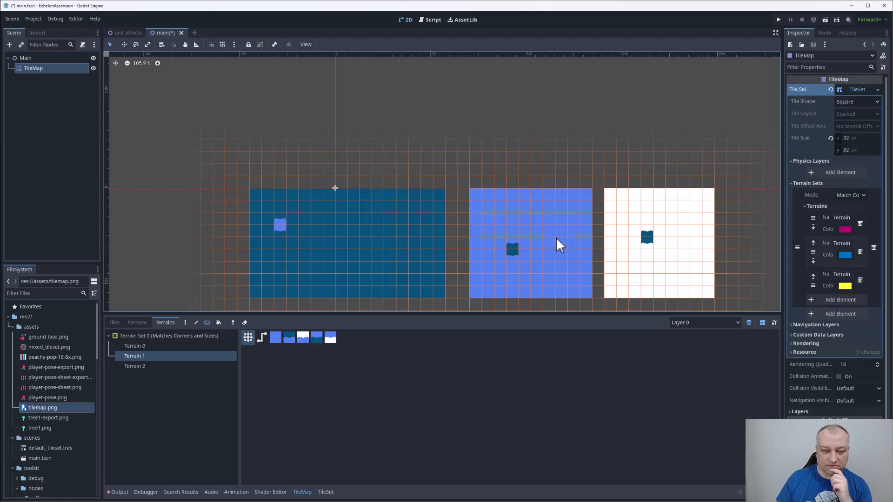
mouse_move(555, 250)
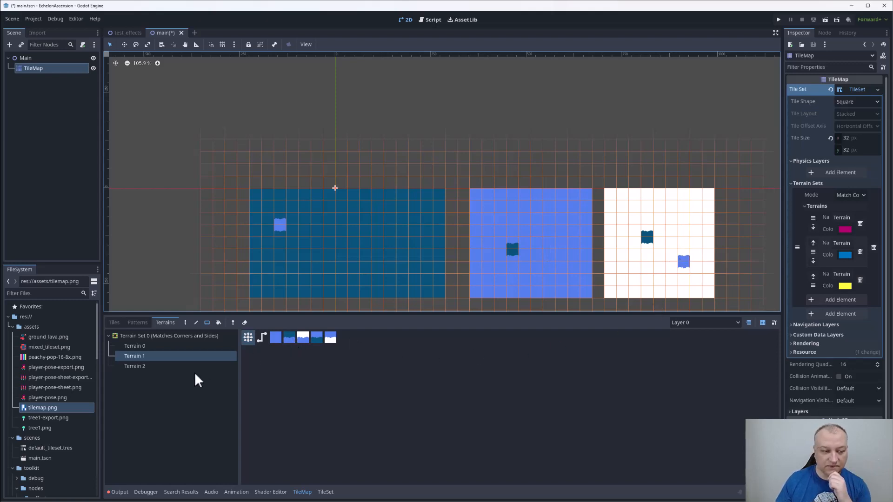
Paint Terrain 2 white patches and strips across the dark blue and light blue rectangles.
left_click(135, 366)
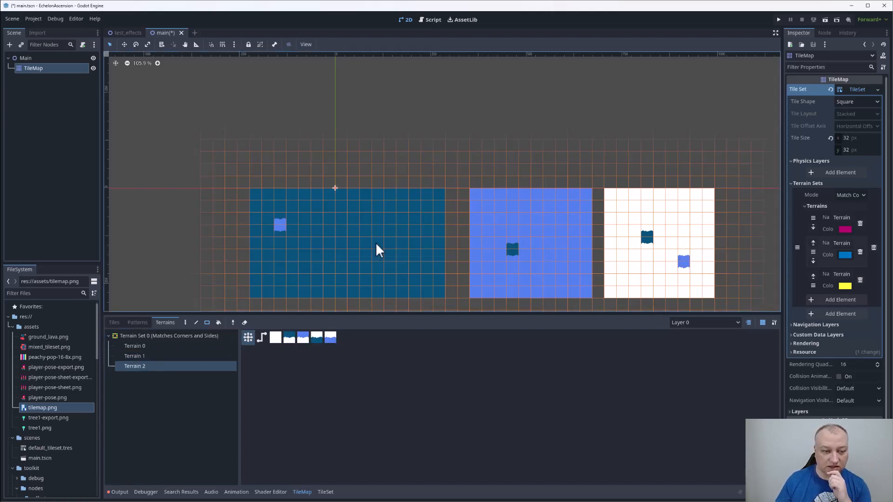
left_click(378, 249)
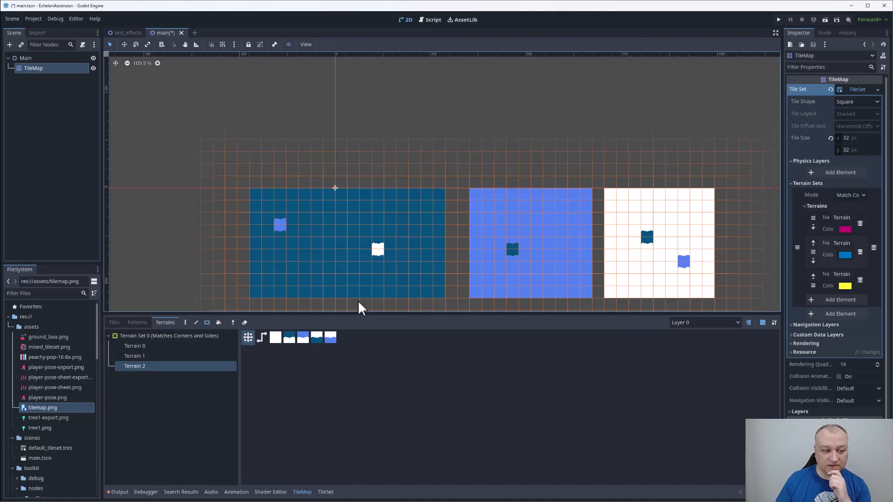
mouse_move(284, 233)
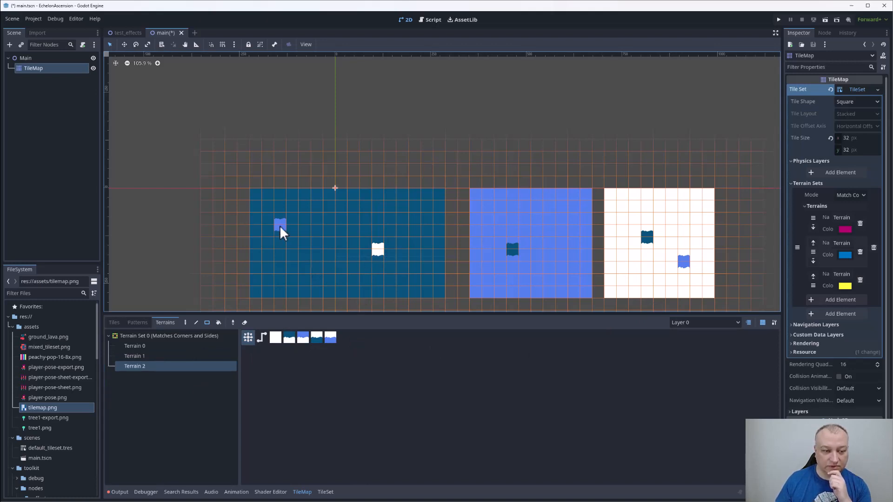
mouse_move(515, 263)
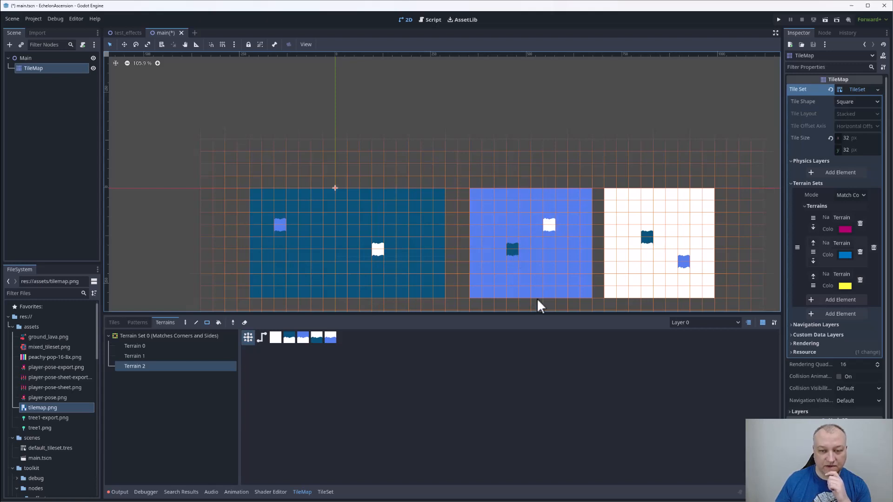
mouse_move(619, 308)
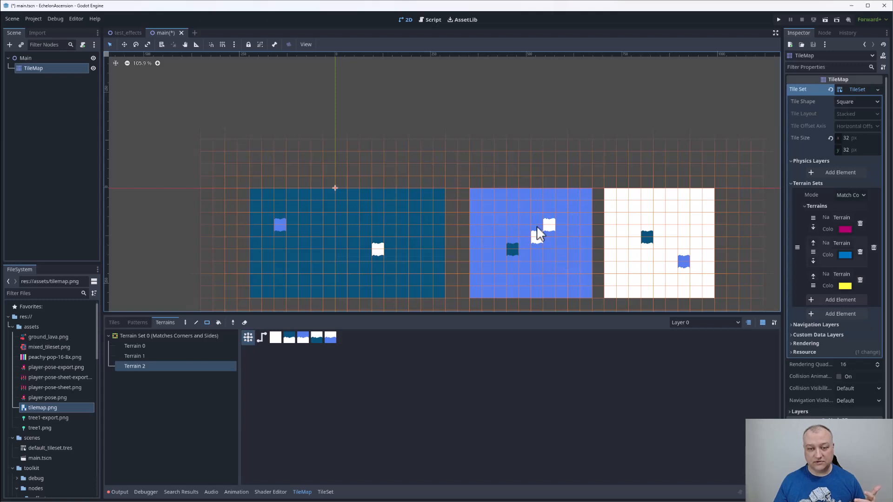
left_click(541, 231)
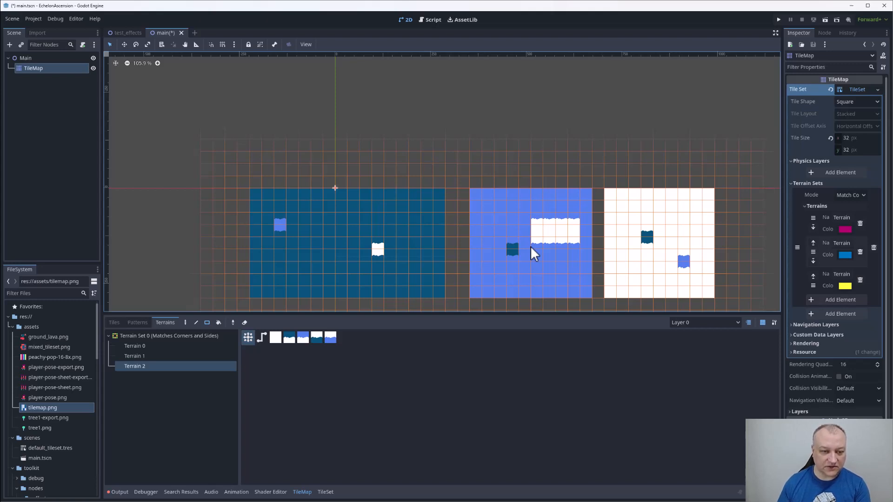
left_click(354, 257)
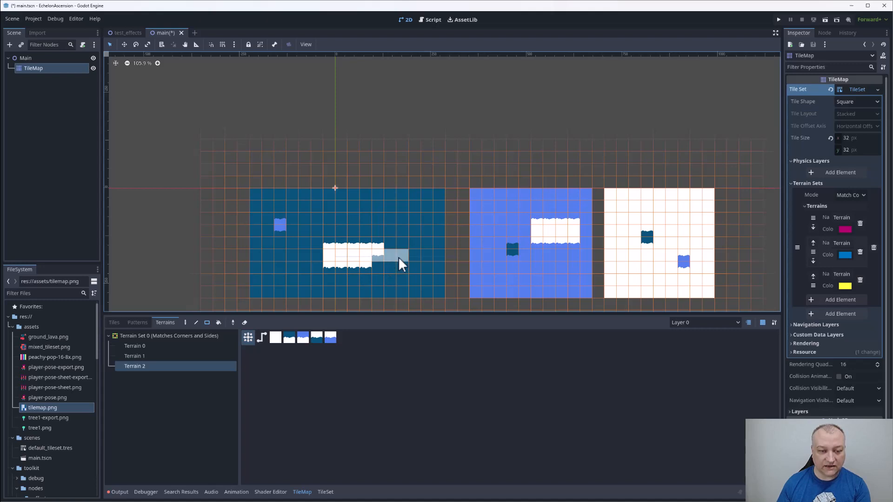
left_click(393, 257)
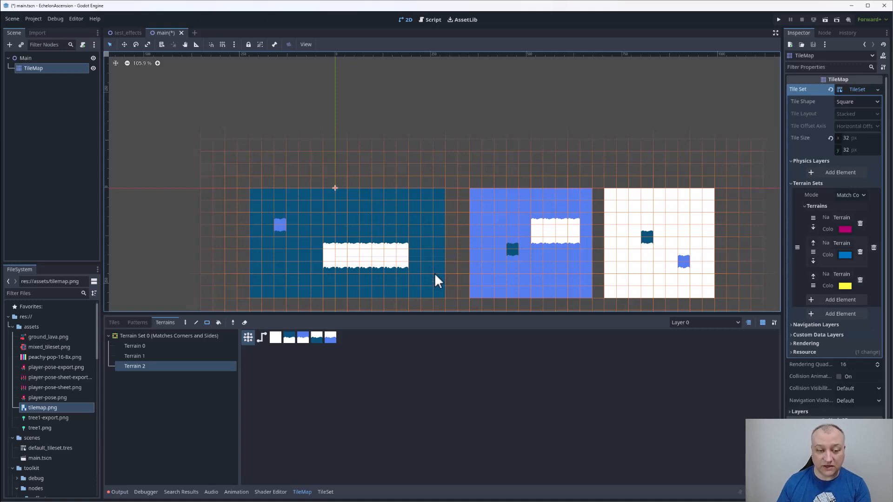
mouse_move(421, 287)
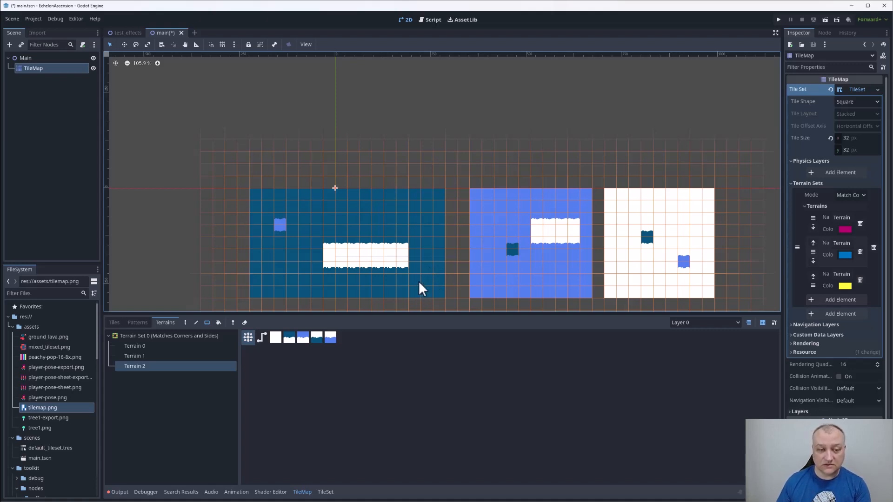
mouse_move(371, 274)
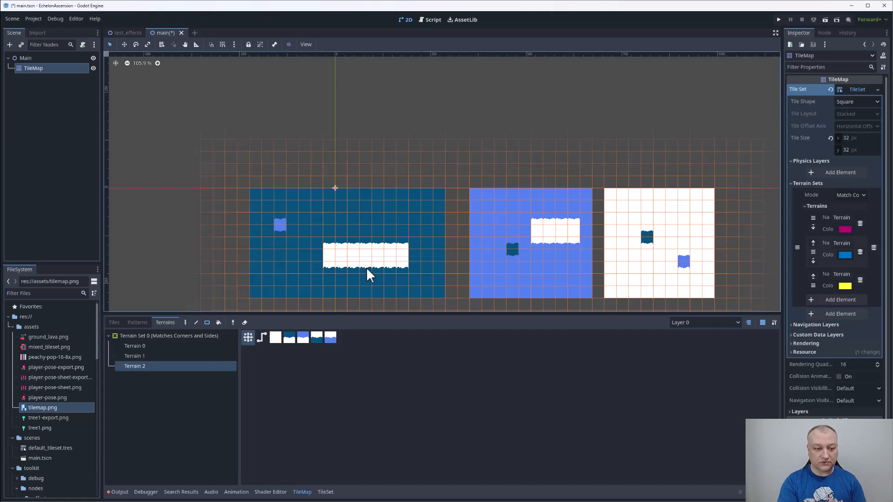
mouse_move(308, 267)
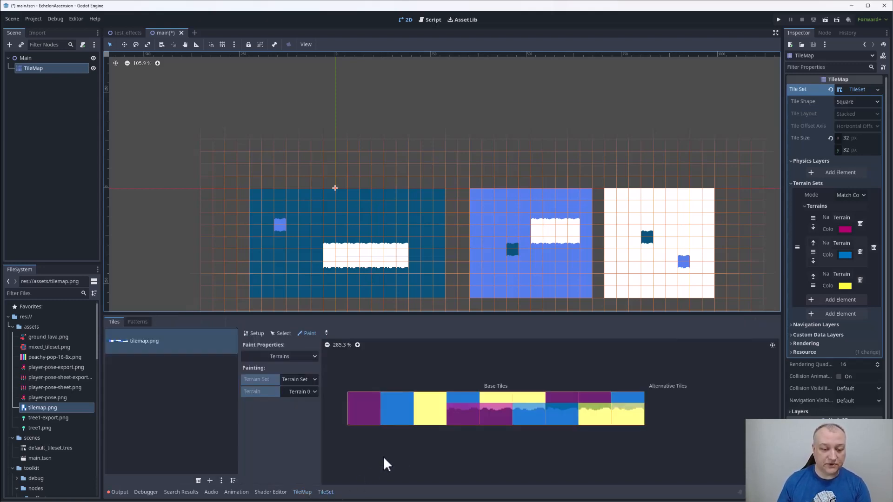
mouse_move(609, 453)
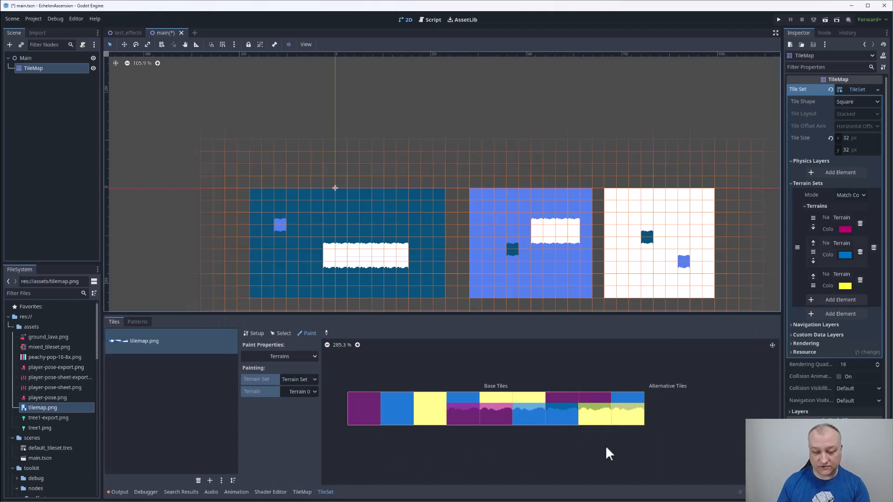
mouse_move(356, 118)
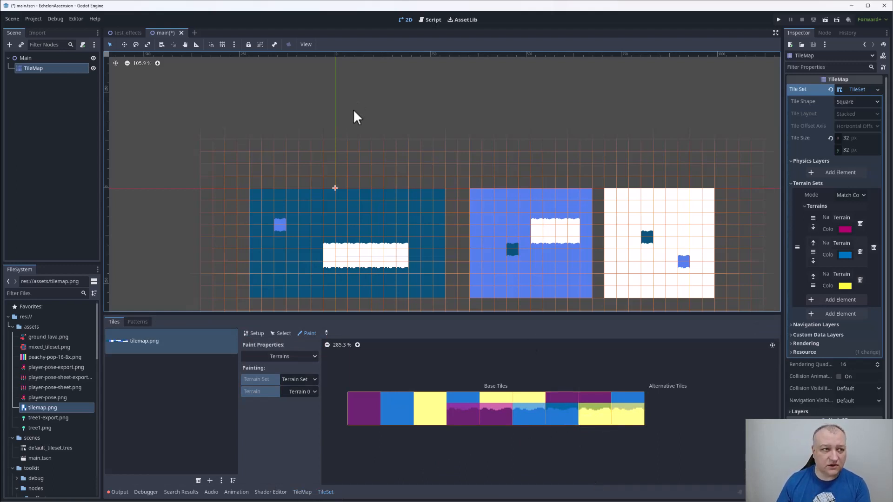
mouse_move(72, 60)
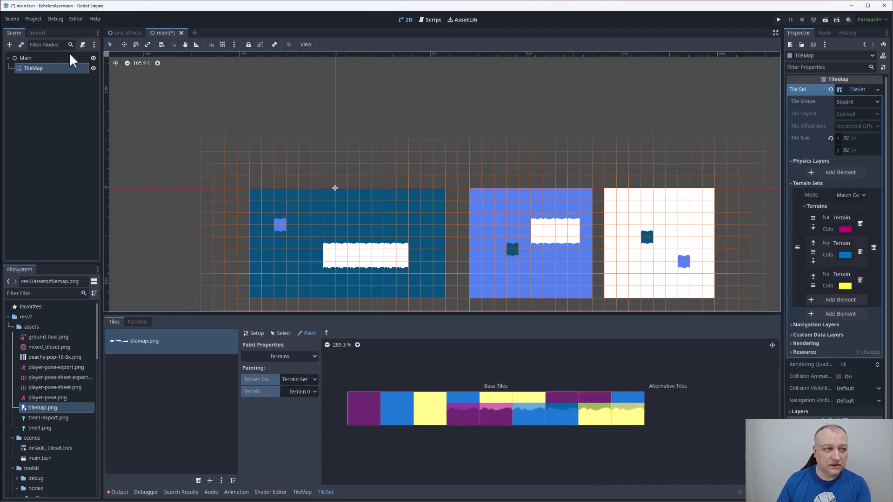
mouse_move(253, 57)
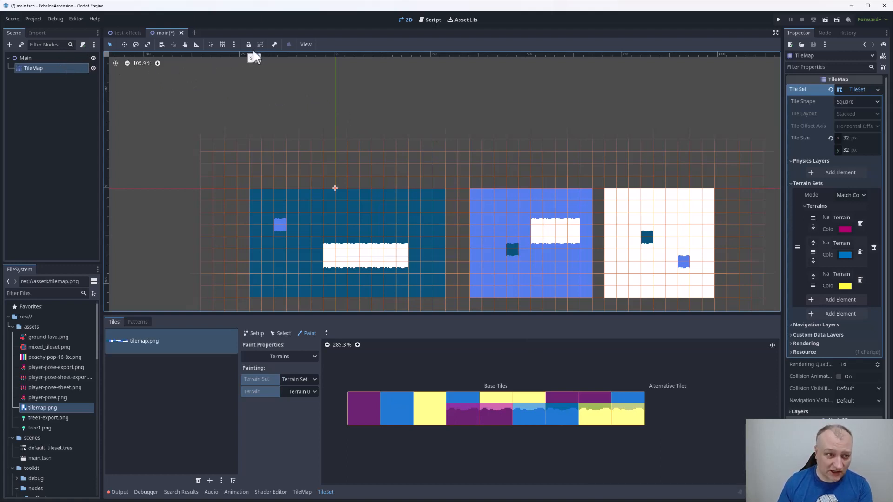